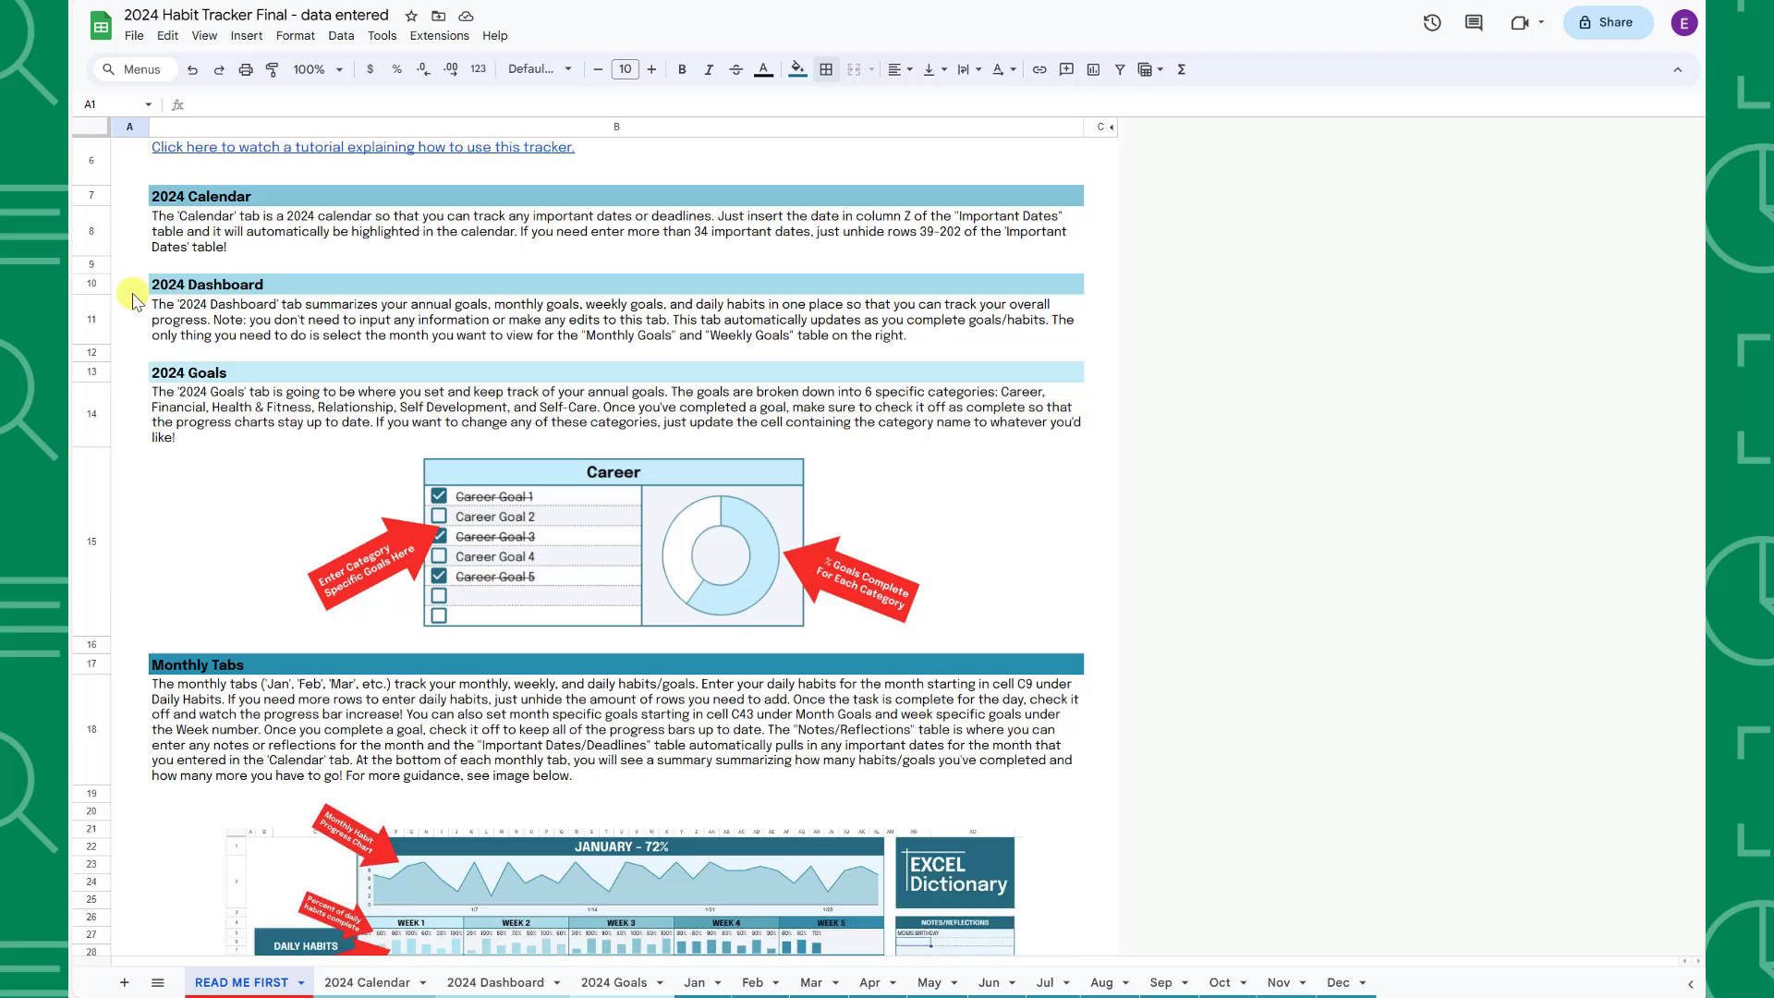
Enter 3/12/2024 Actuary Exam as the next Important Dates row on the 2024 Calendar sheet
{"action": "scroll", "scroll_direction": "down", "scroll_amount": 3}
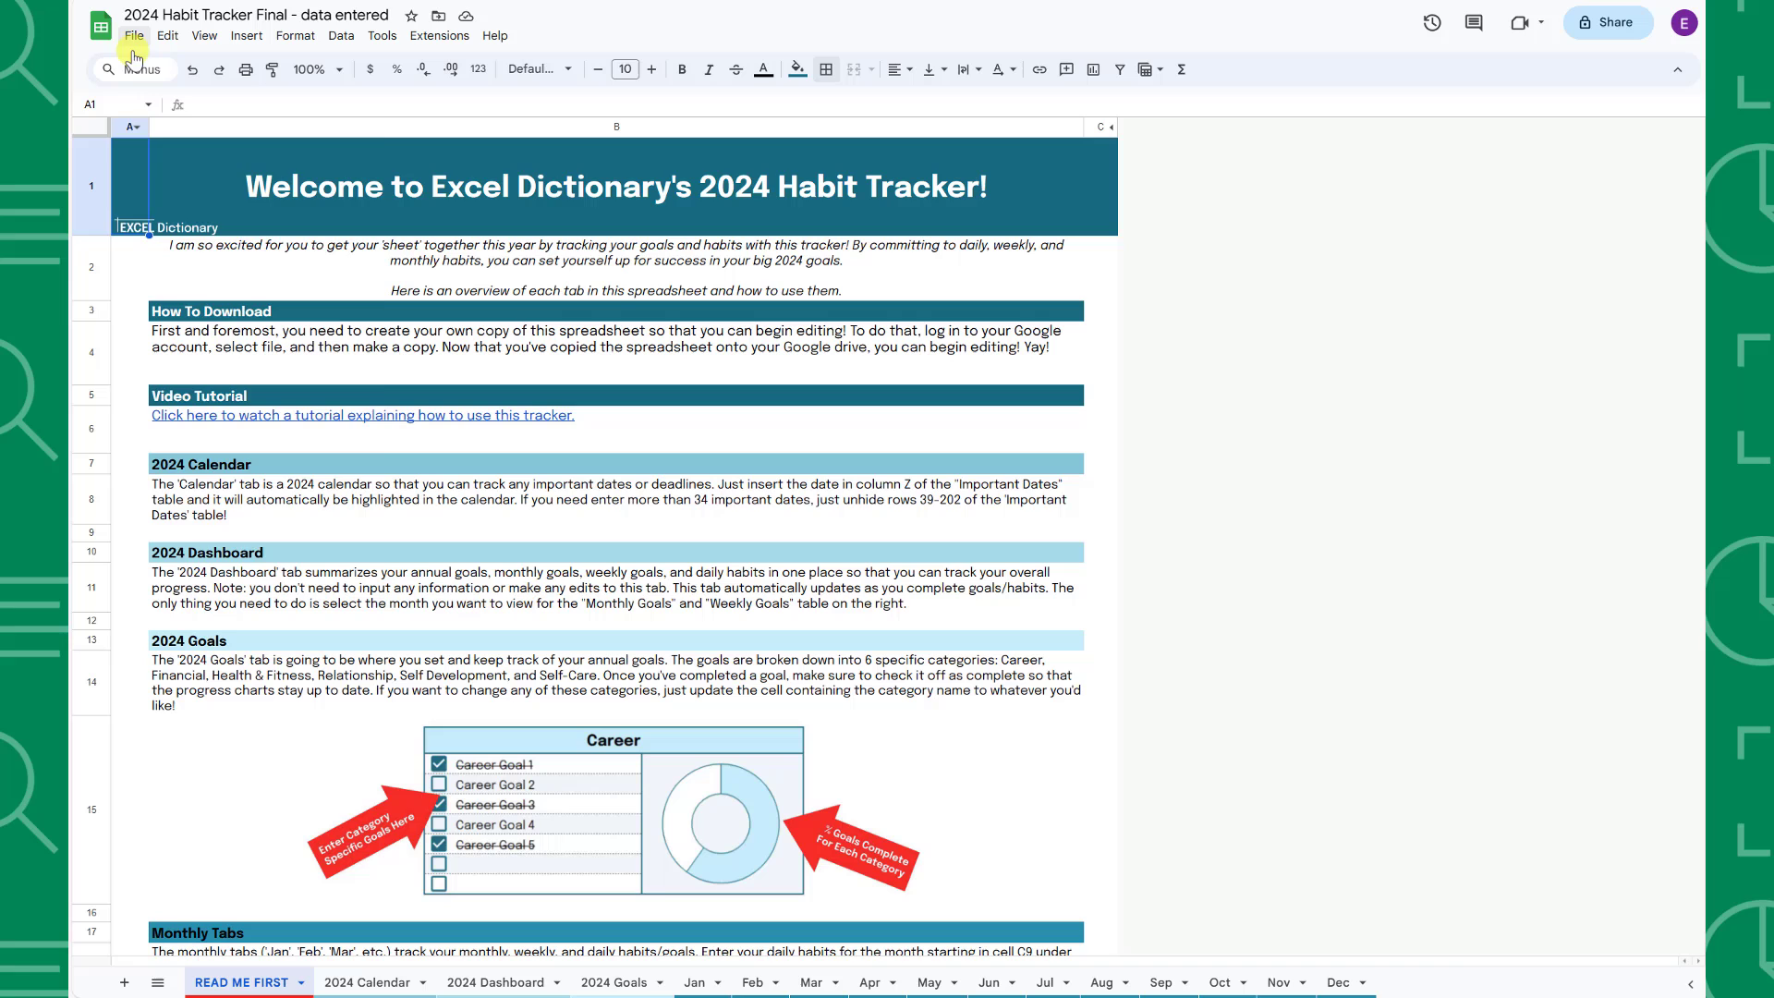
{"action": "left_click", "coordinate": [133, 35]}
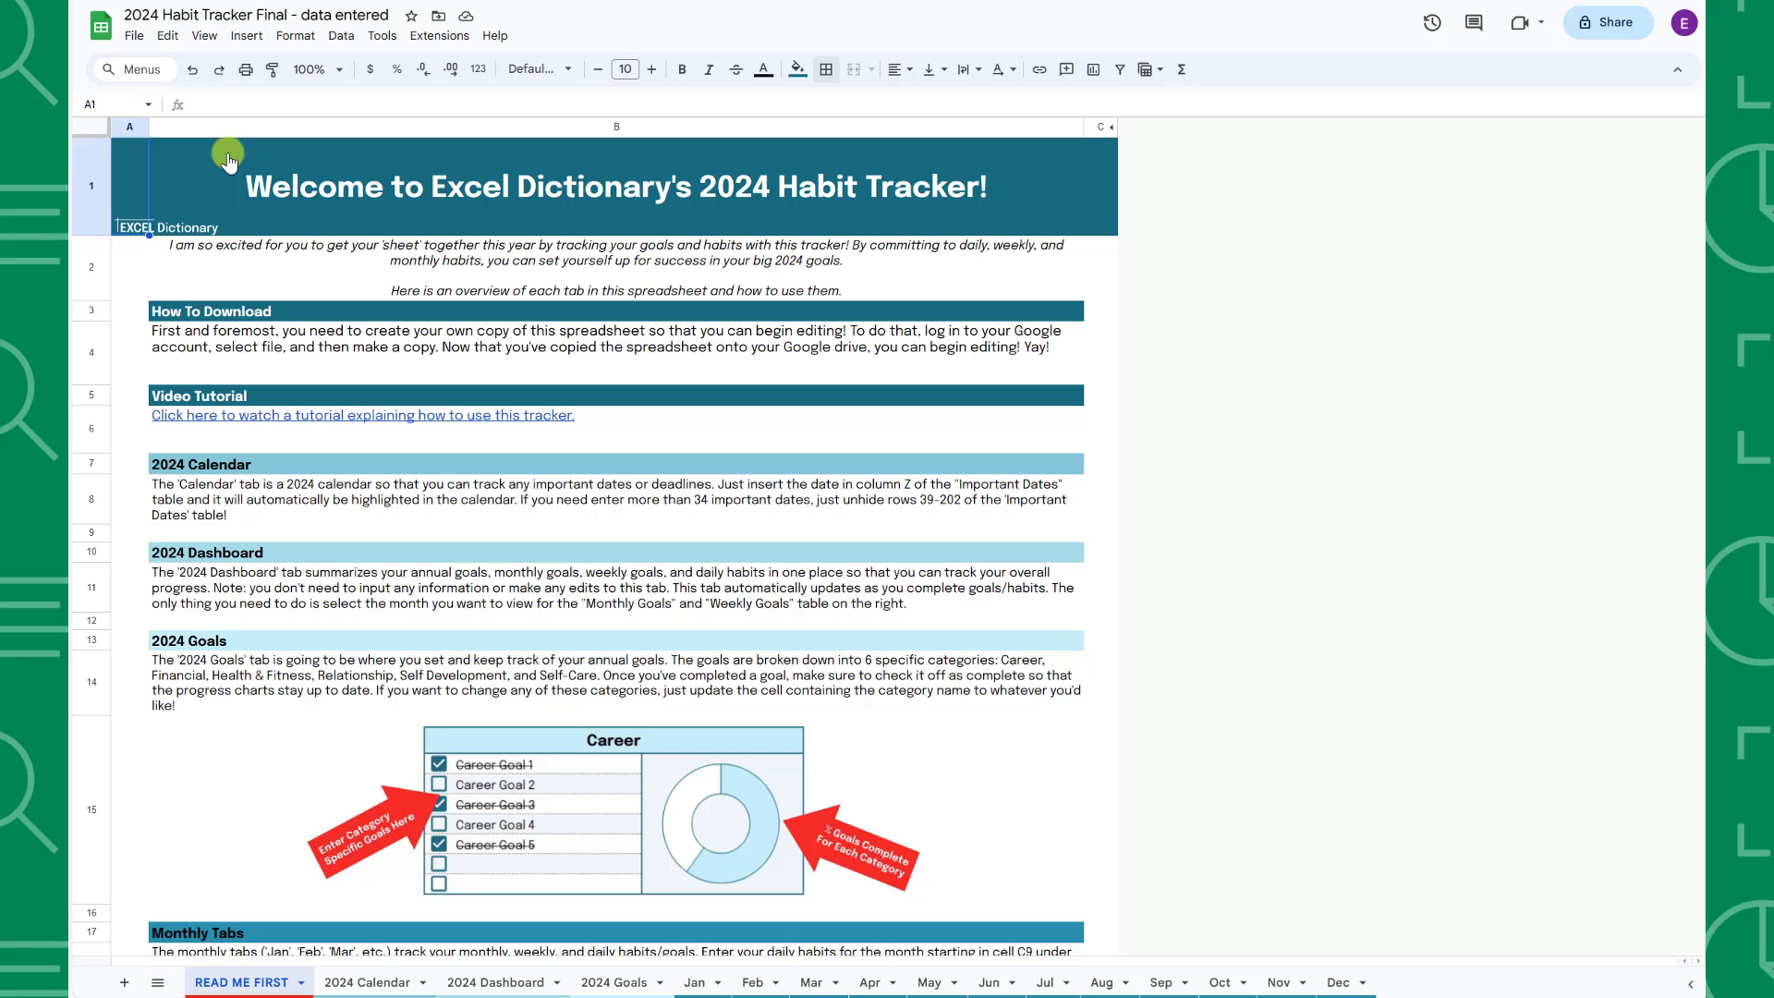
{"action": "left_click", "coordinate": [362, 982]}
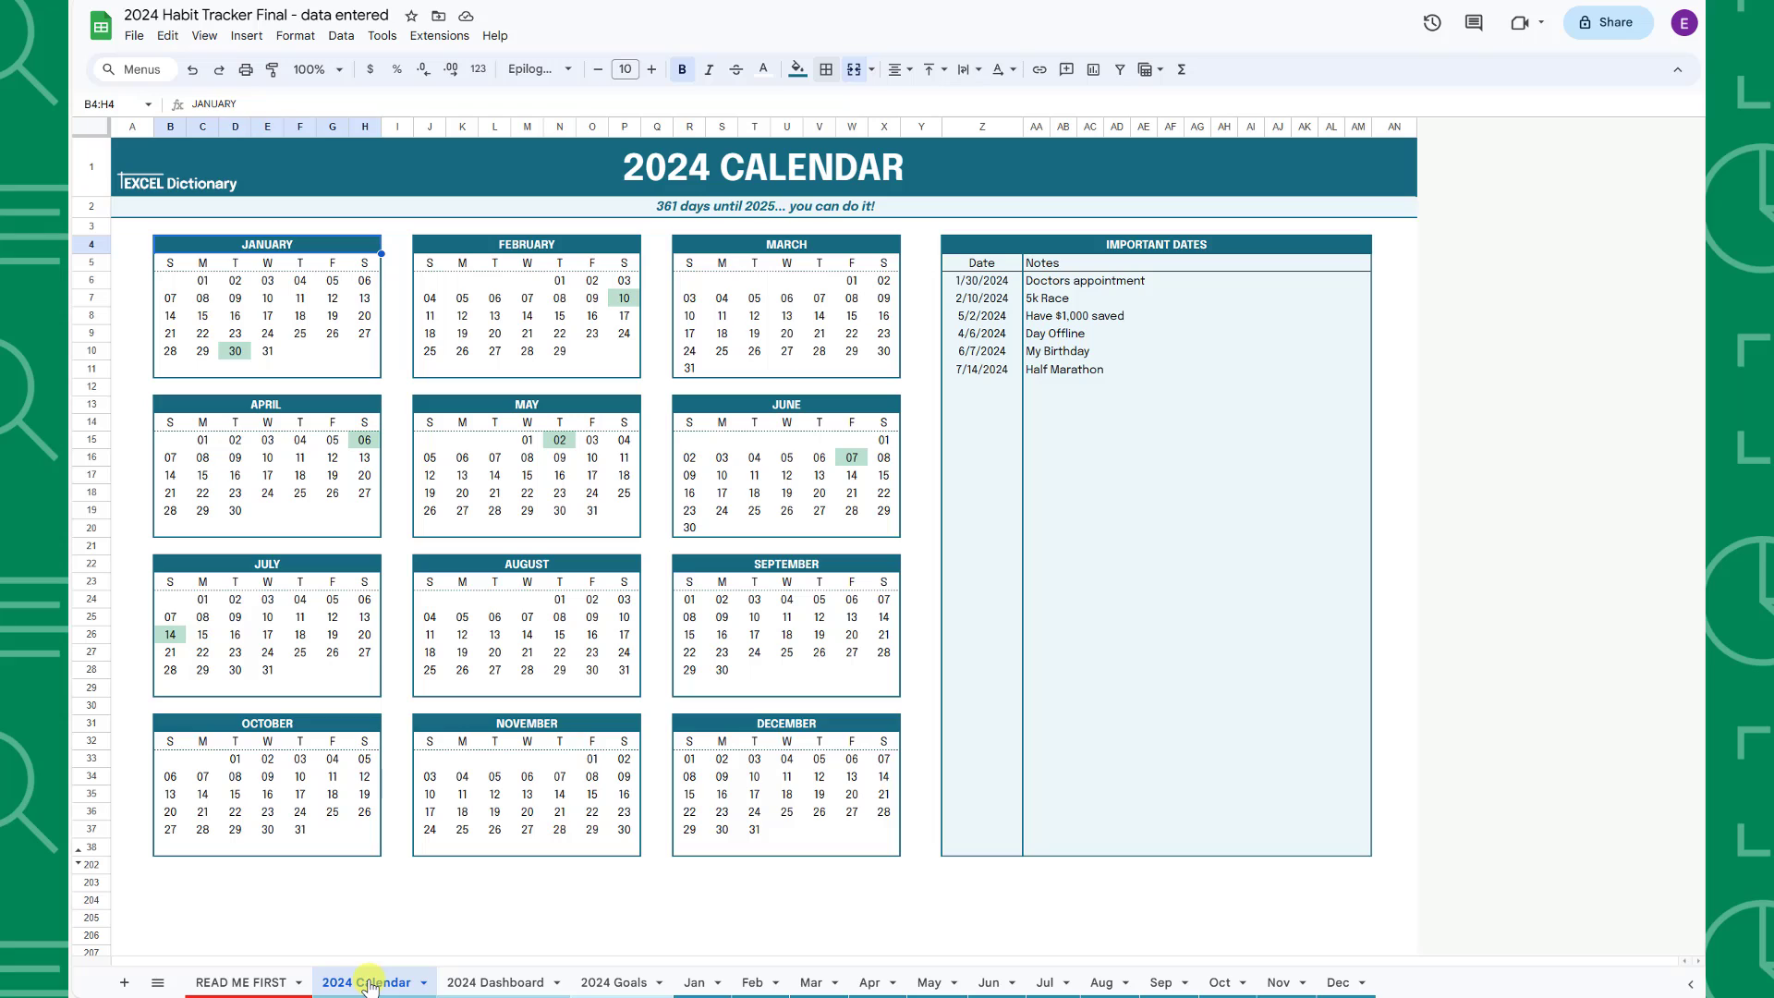
{"action": "mouse_move", "coordinate": [512, 852]}
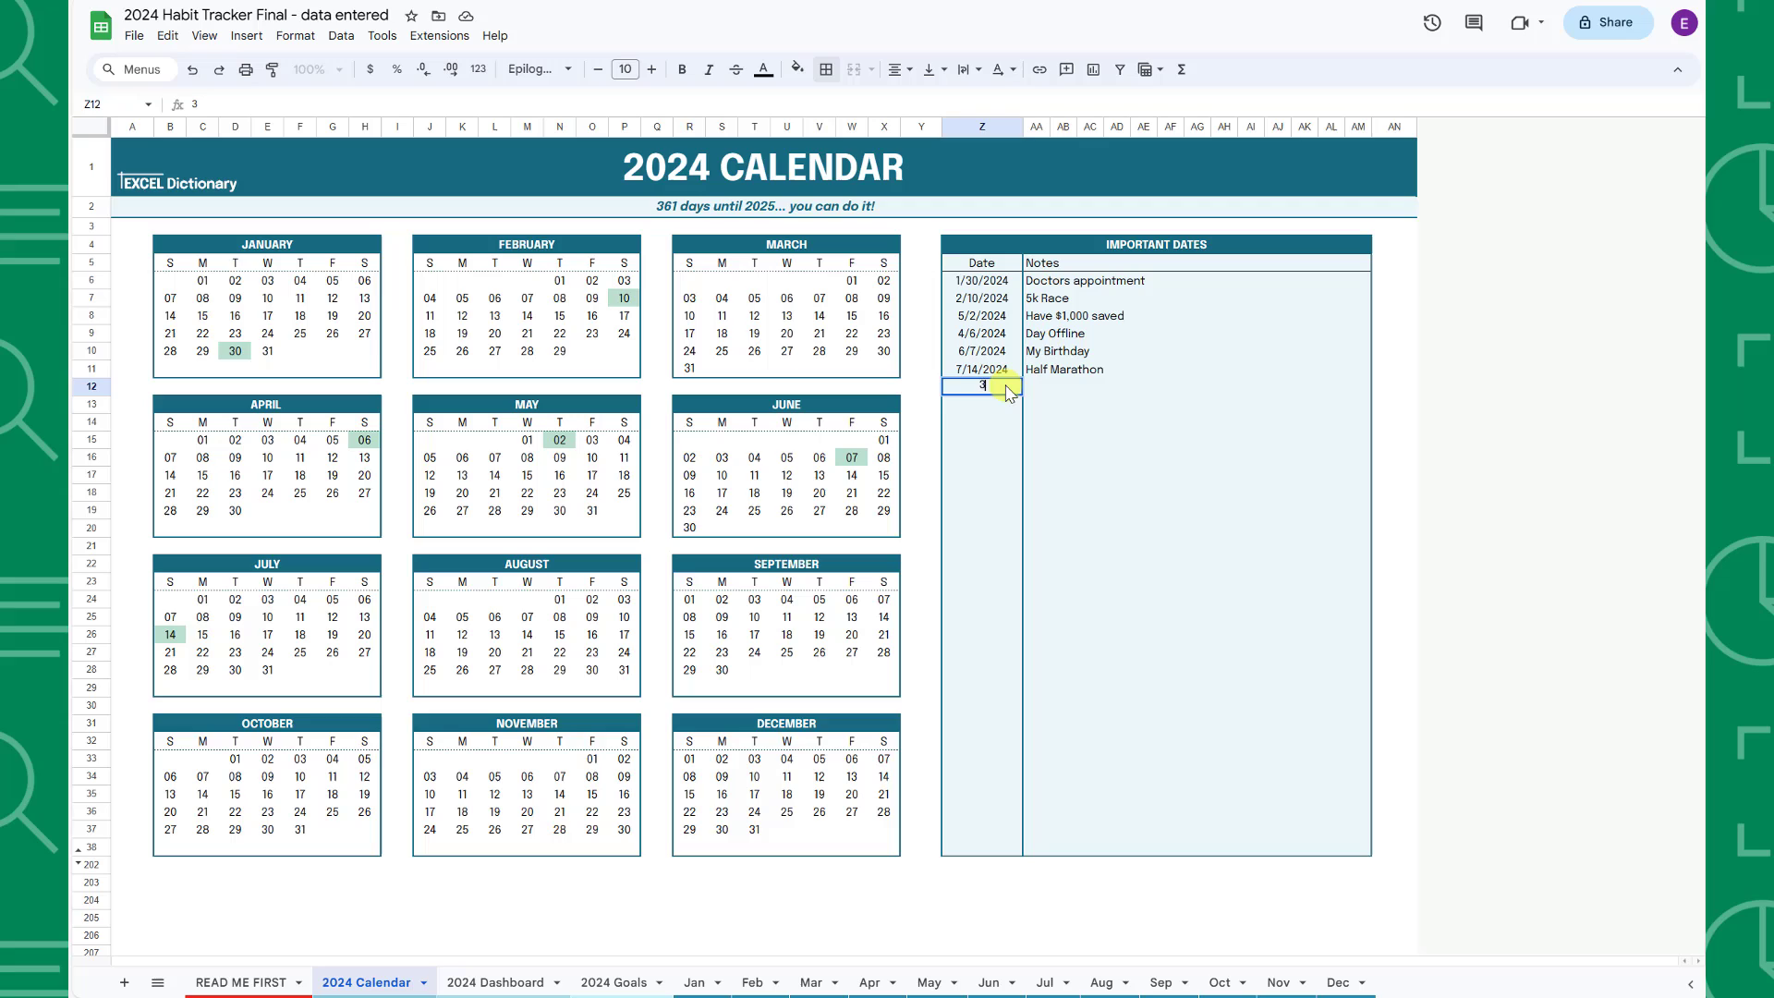
{"action": "type", "text": "3/12/2024"}
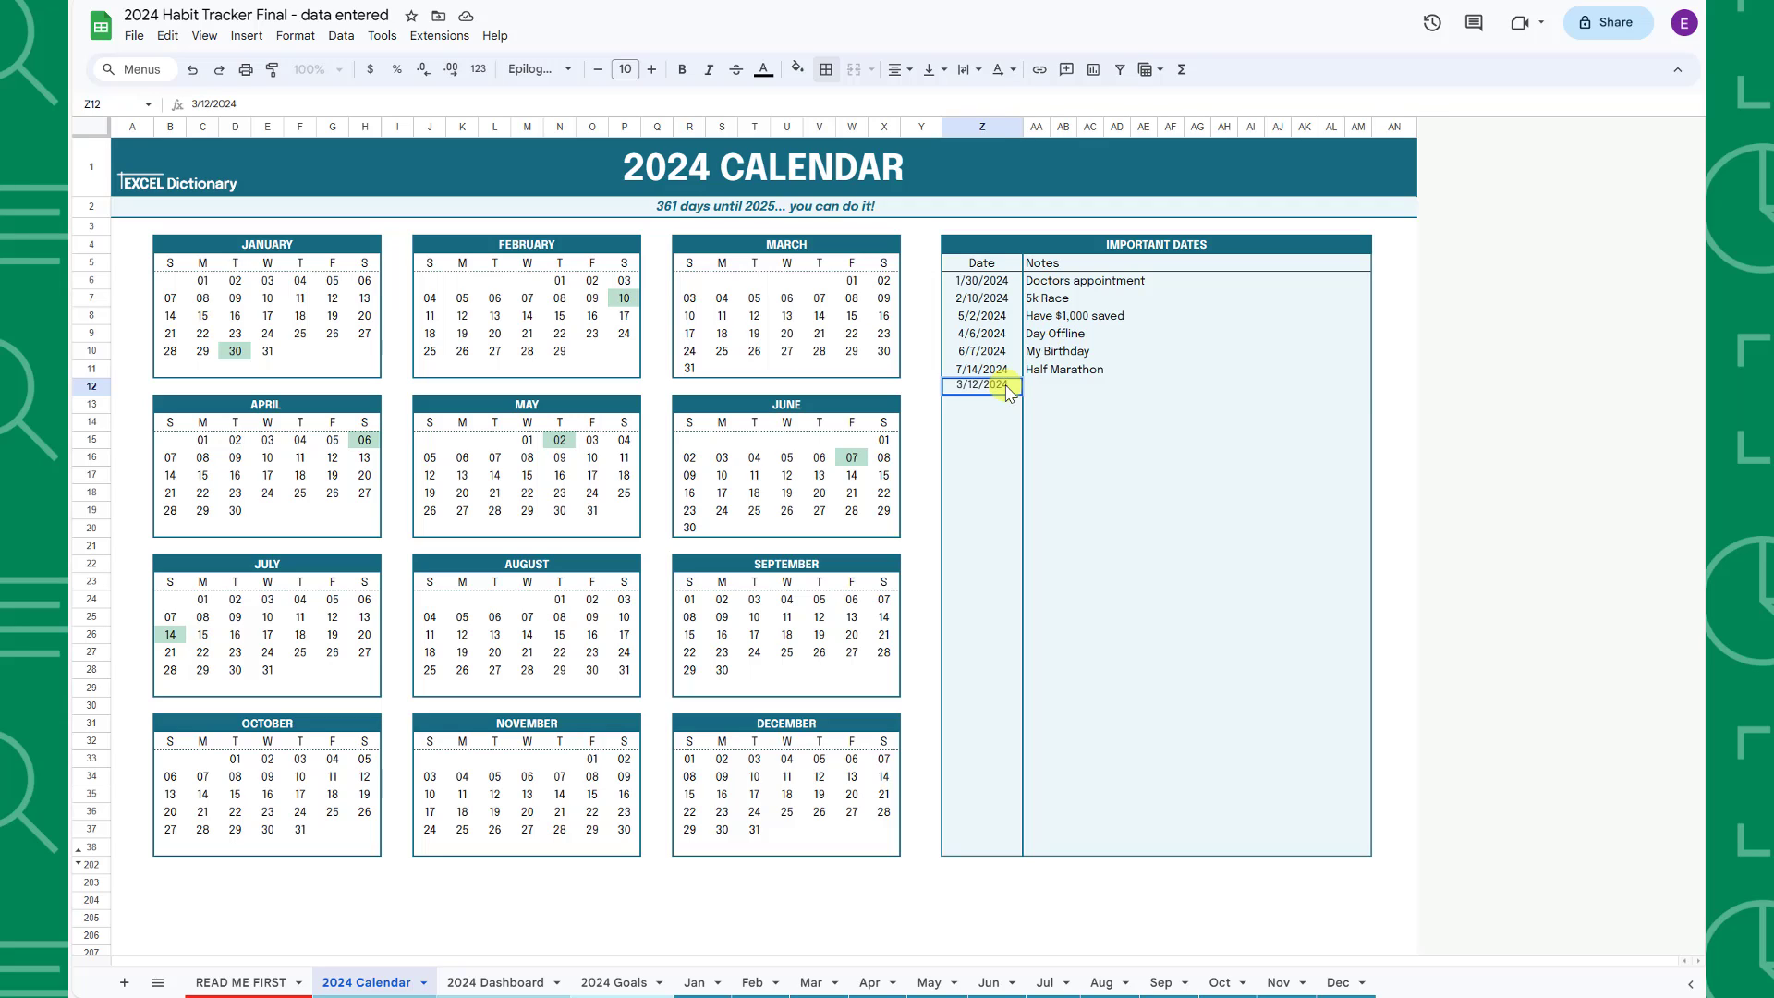
{"action": "type", "text": "Actuary Exam"}
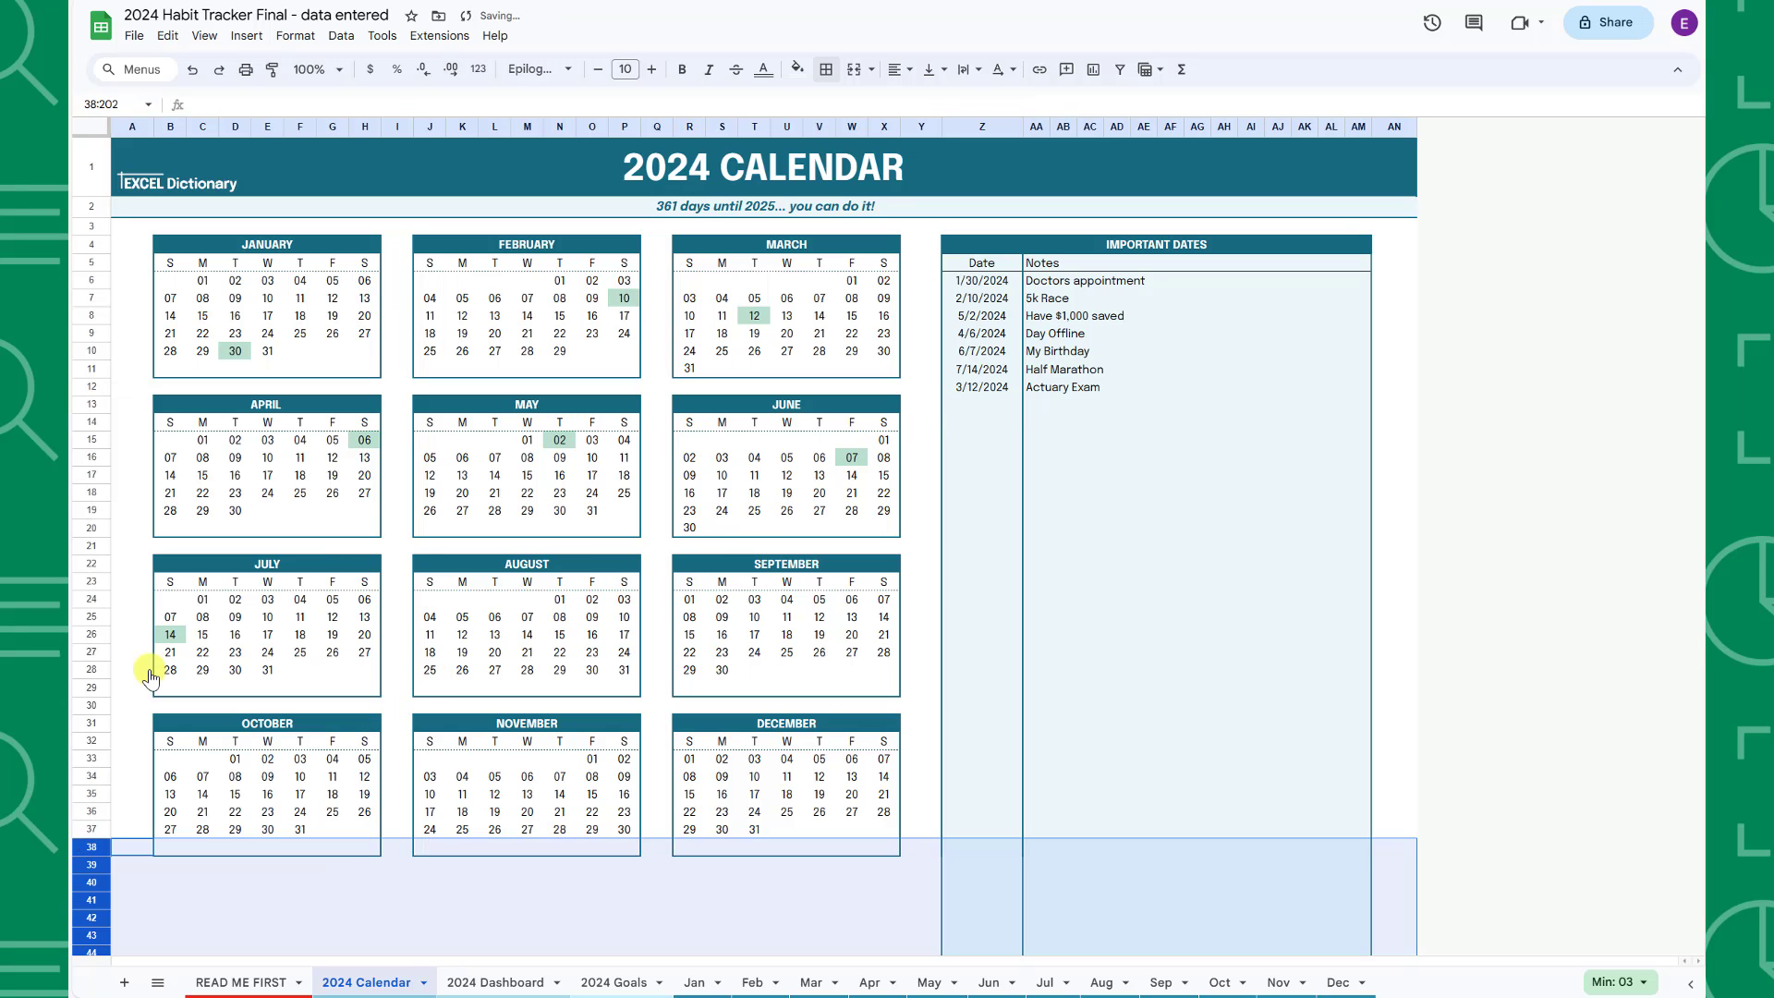
{"action": "mouse_move", "coordinate": [458, 893]}
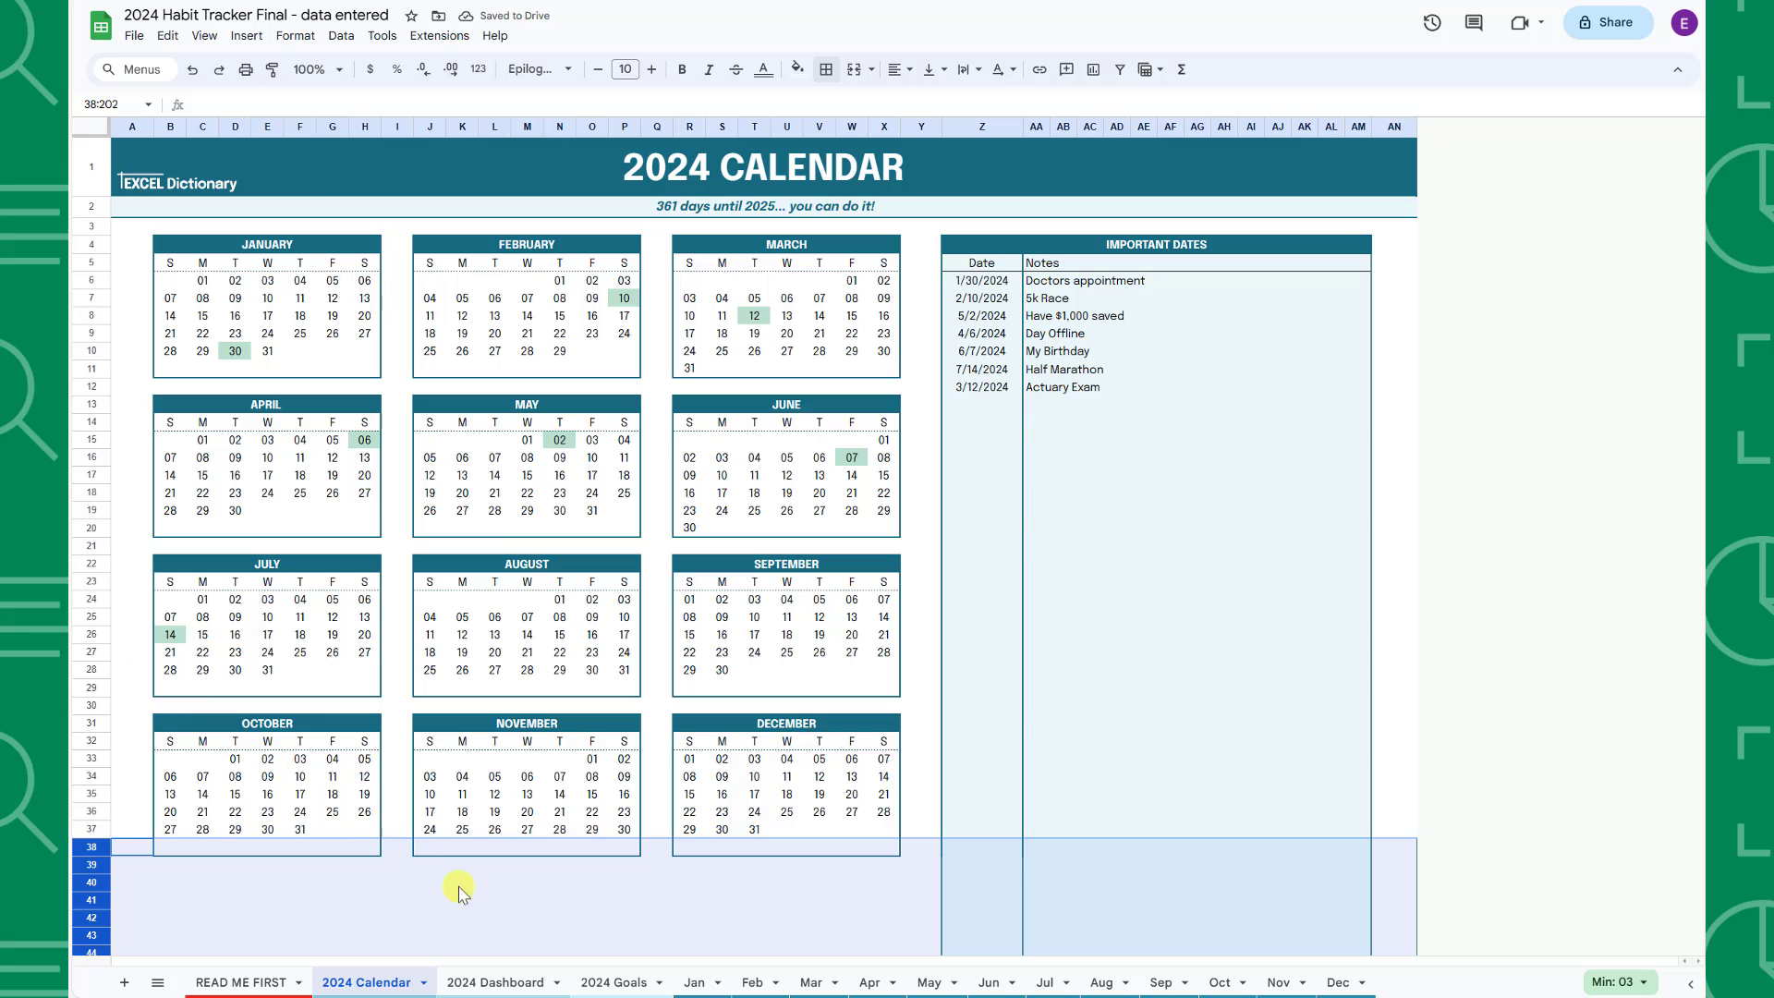
On the 2024 Goals sheet, rename the Self-Care category header to Spiritual
{"action": "left_click", "coordinate": [621, 982]}
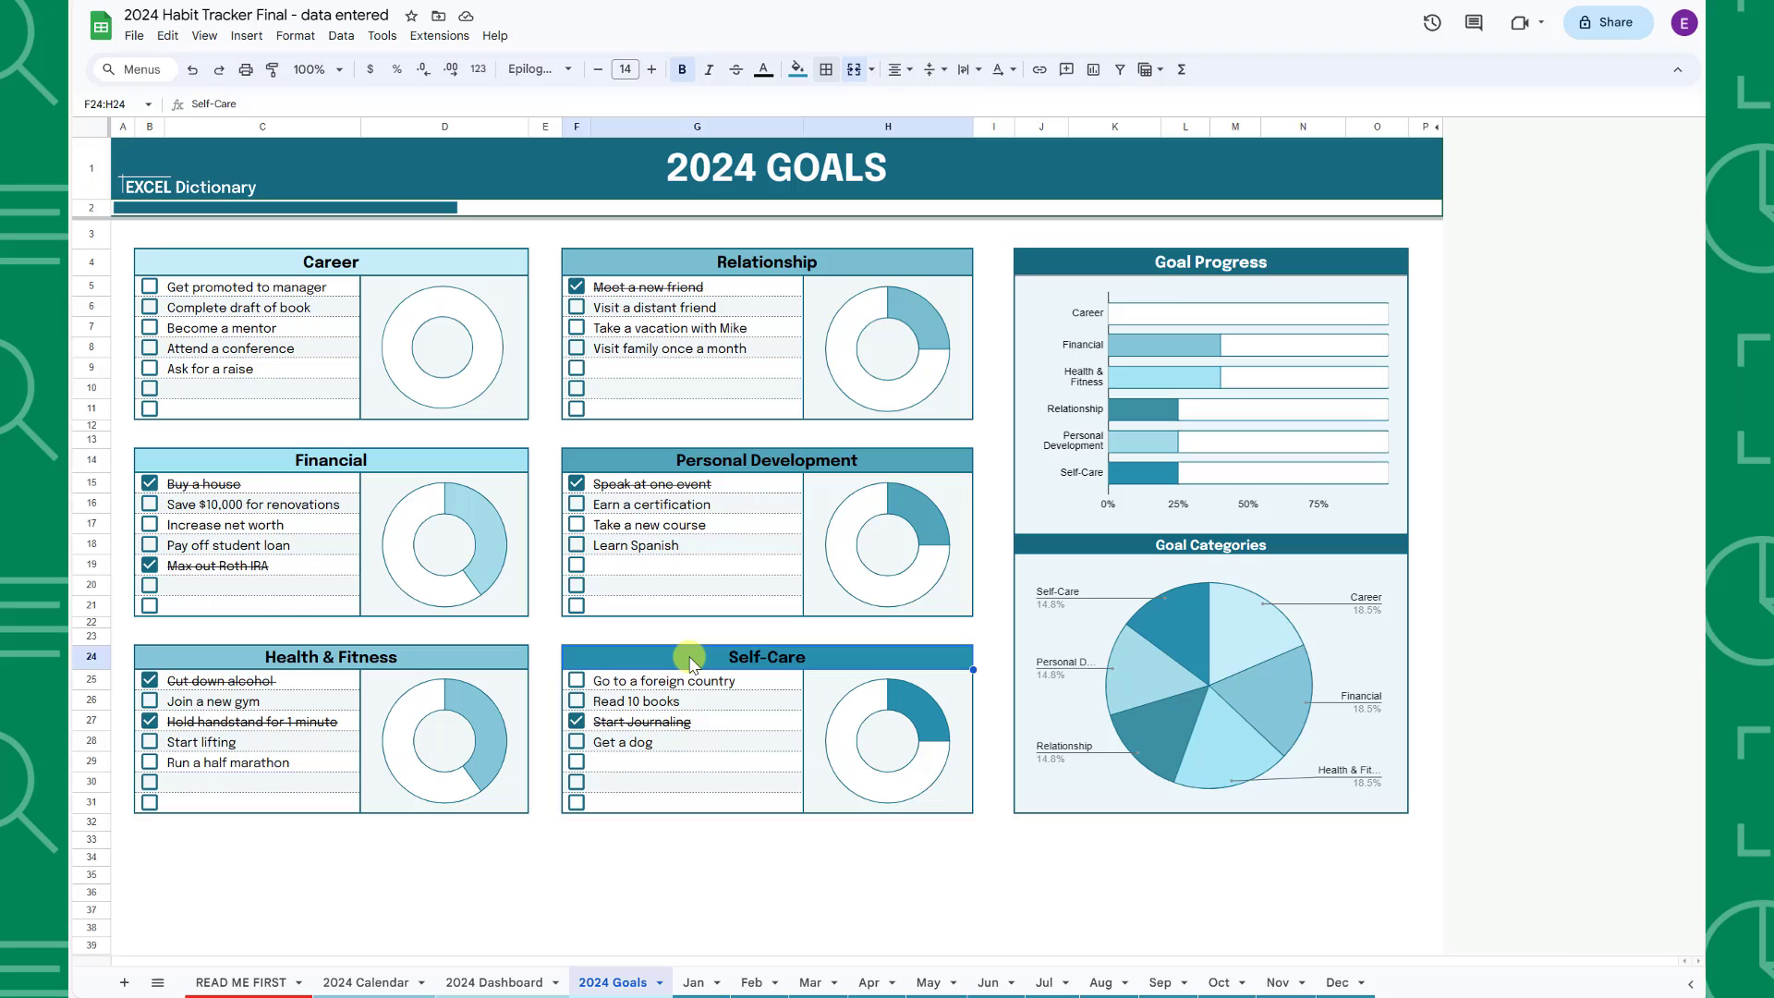
{"action": "type", "text": "Spiritual"}
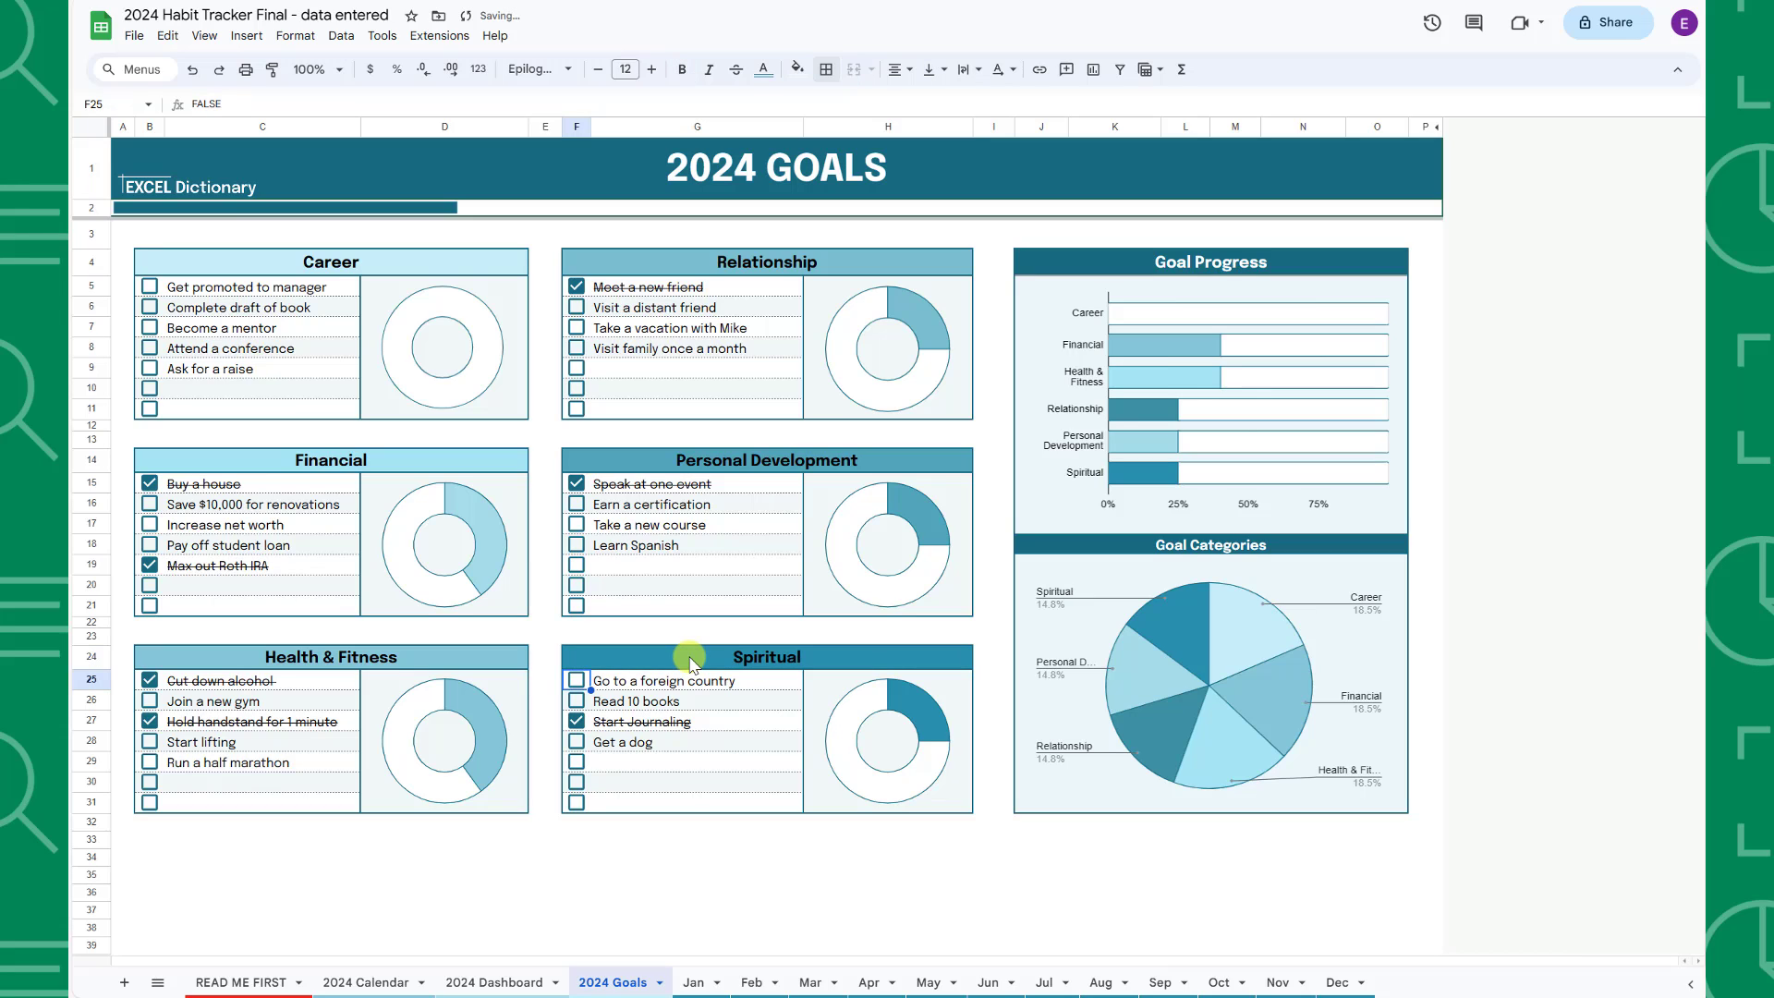
{"action": "left_click", "coordinate": [148, 287]}
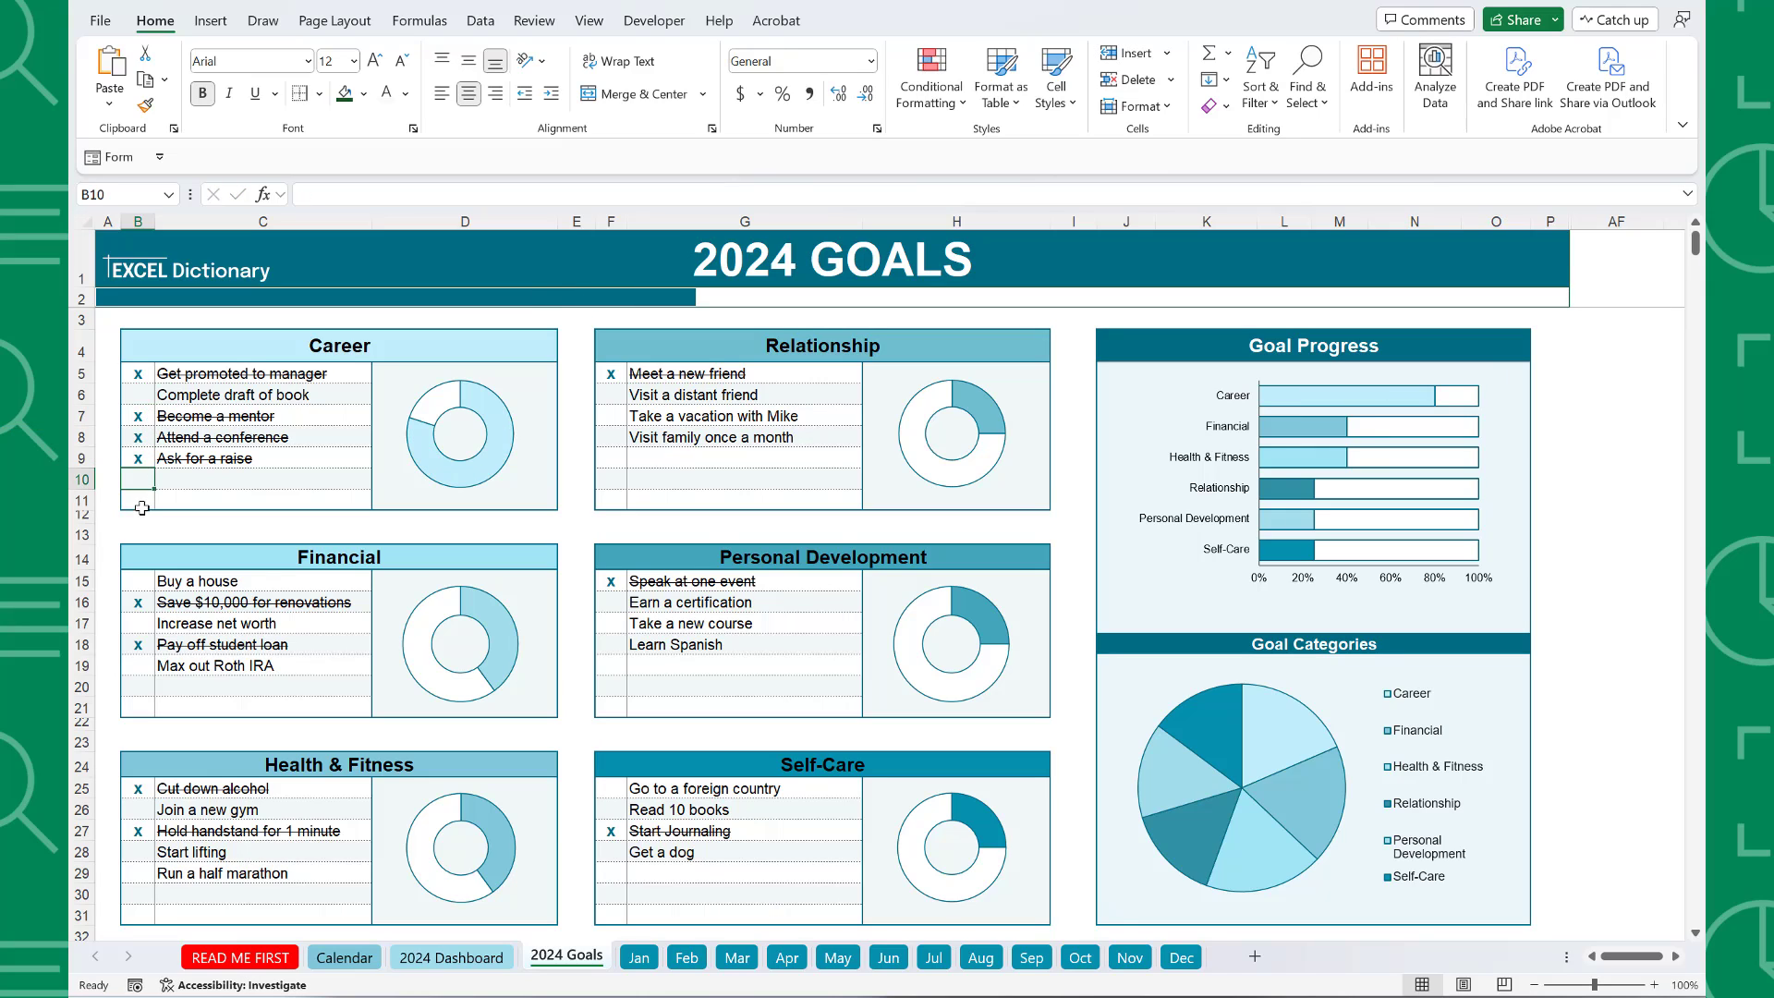
Mark Buy a house as done with an x in the Excel Financial goals table
{"action": "left_click", "coordinate": [137, 601]}
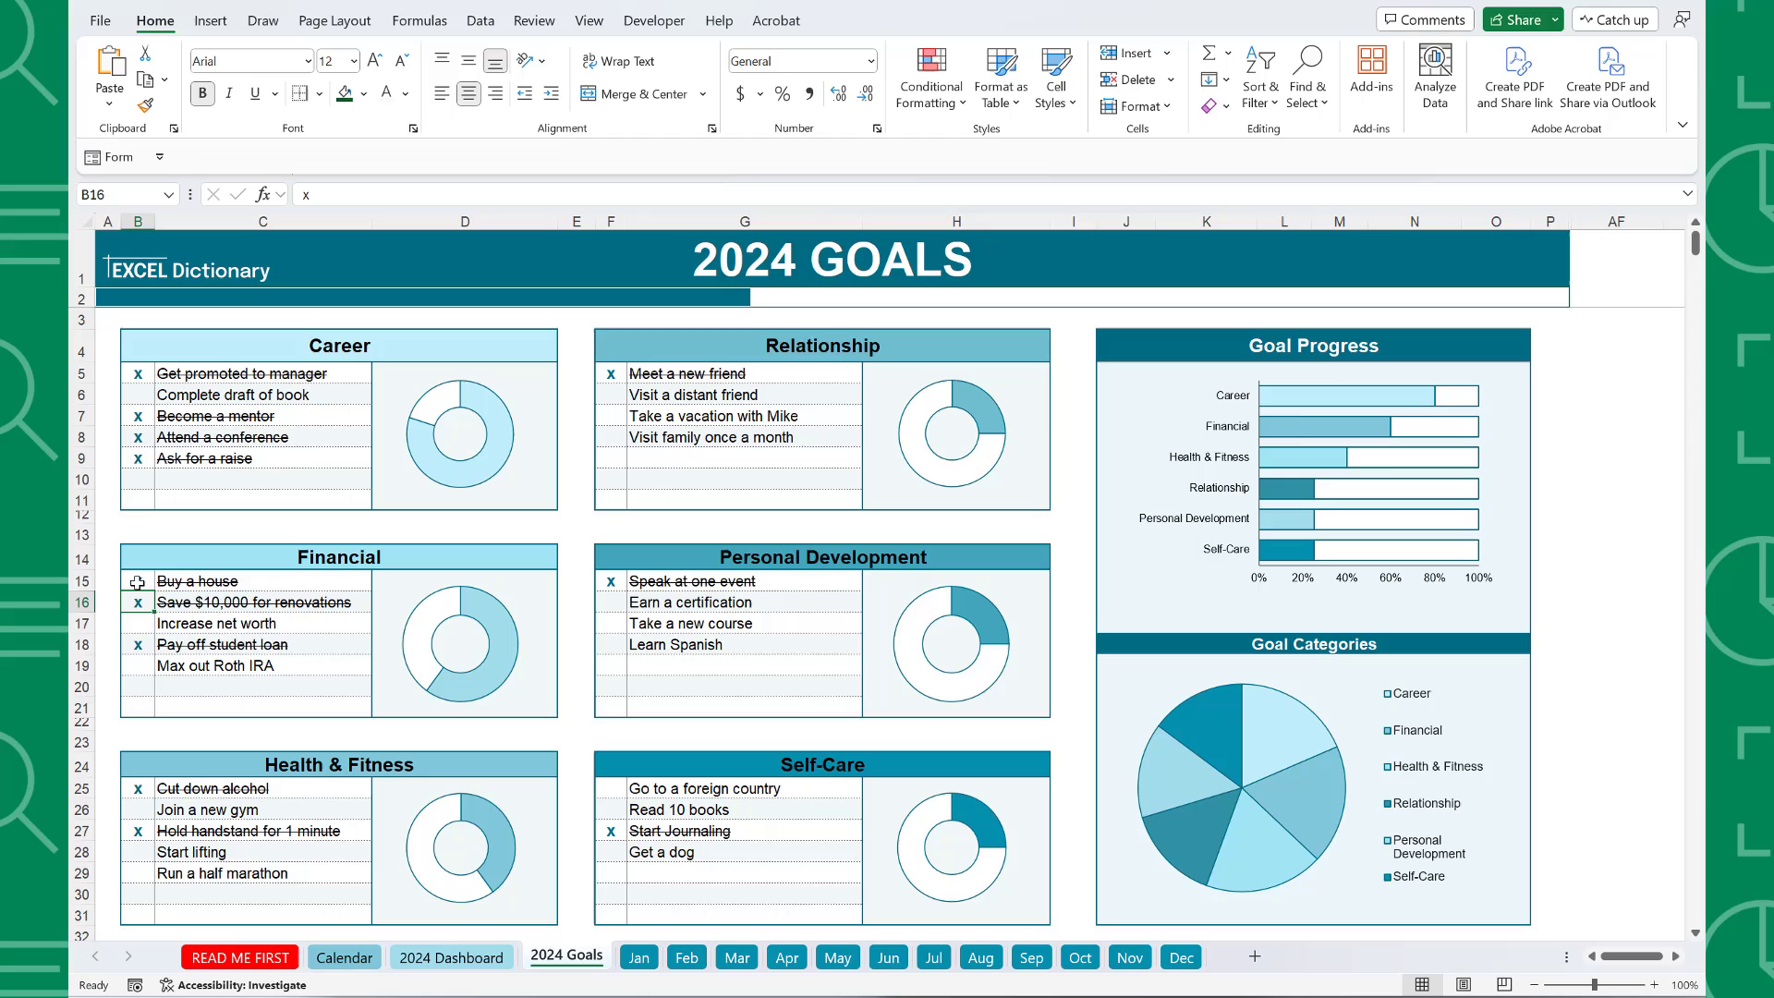
{"action": "left_click", "coordinate": [139, 808]}
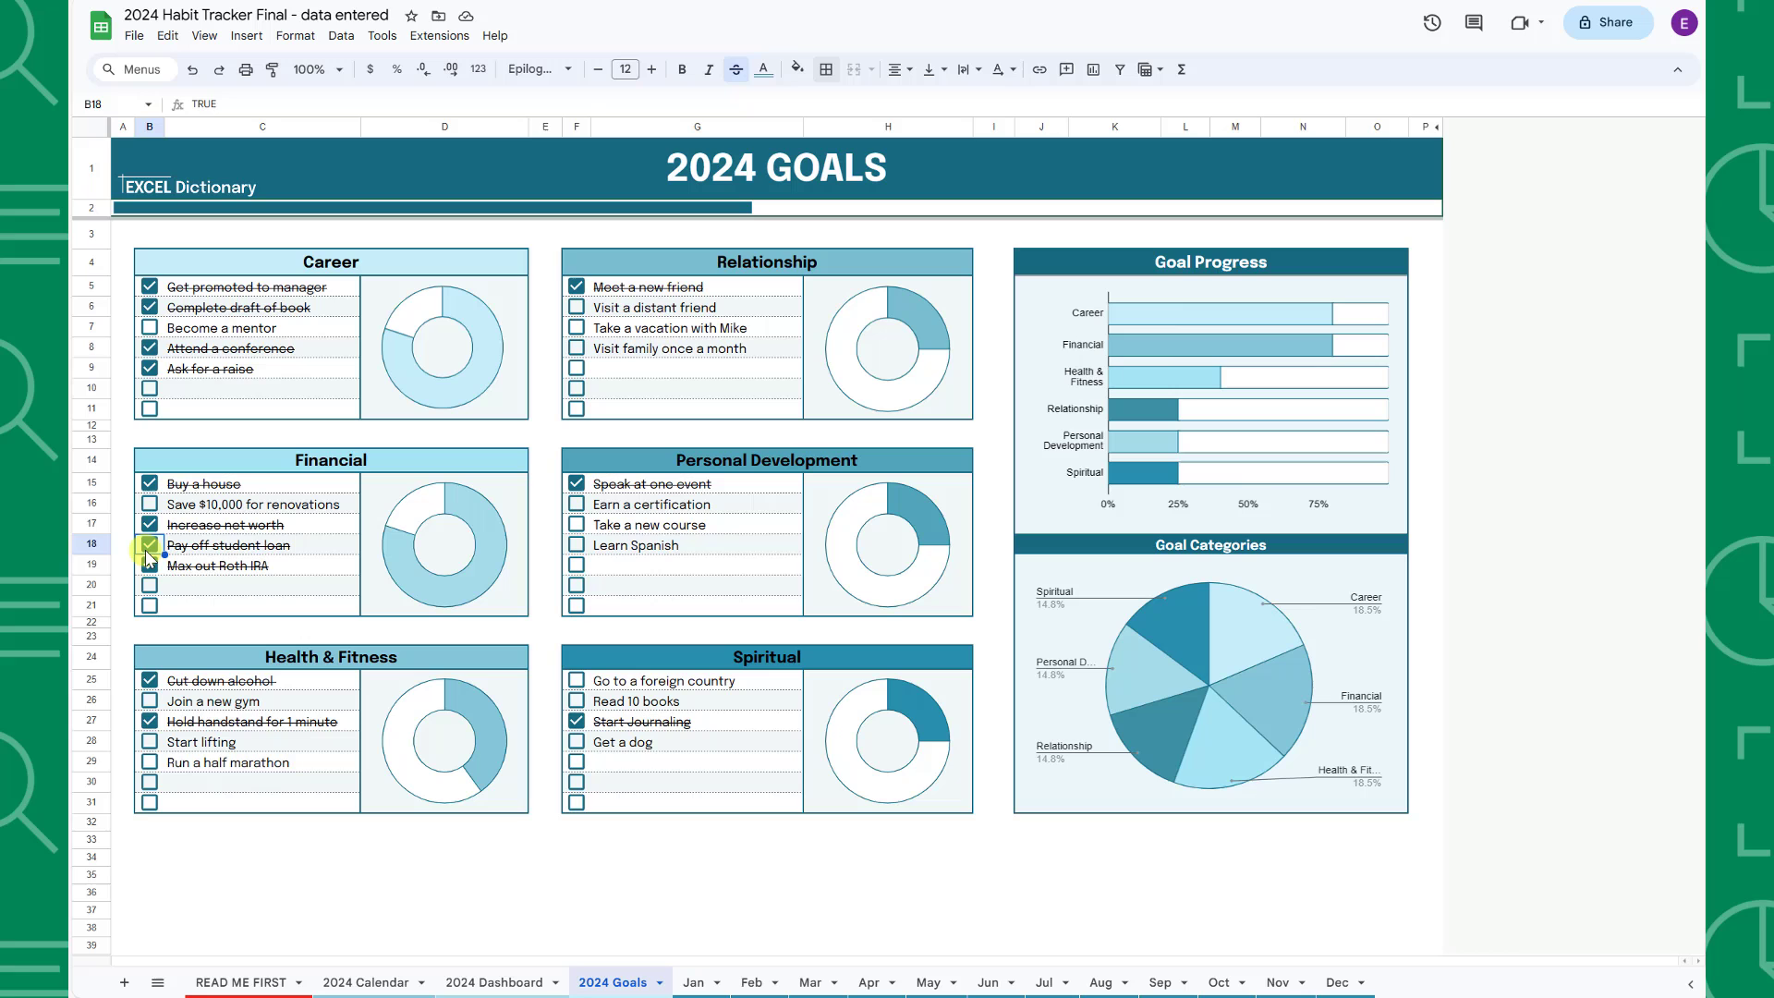
Check off the Pay off student loan goal, then move to the Jan habit sheet
{"action": "left_click", "coordinate": [148, 565]}
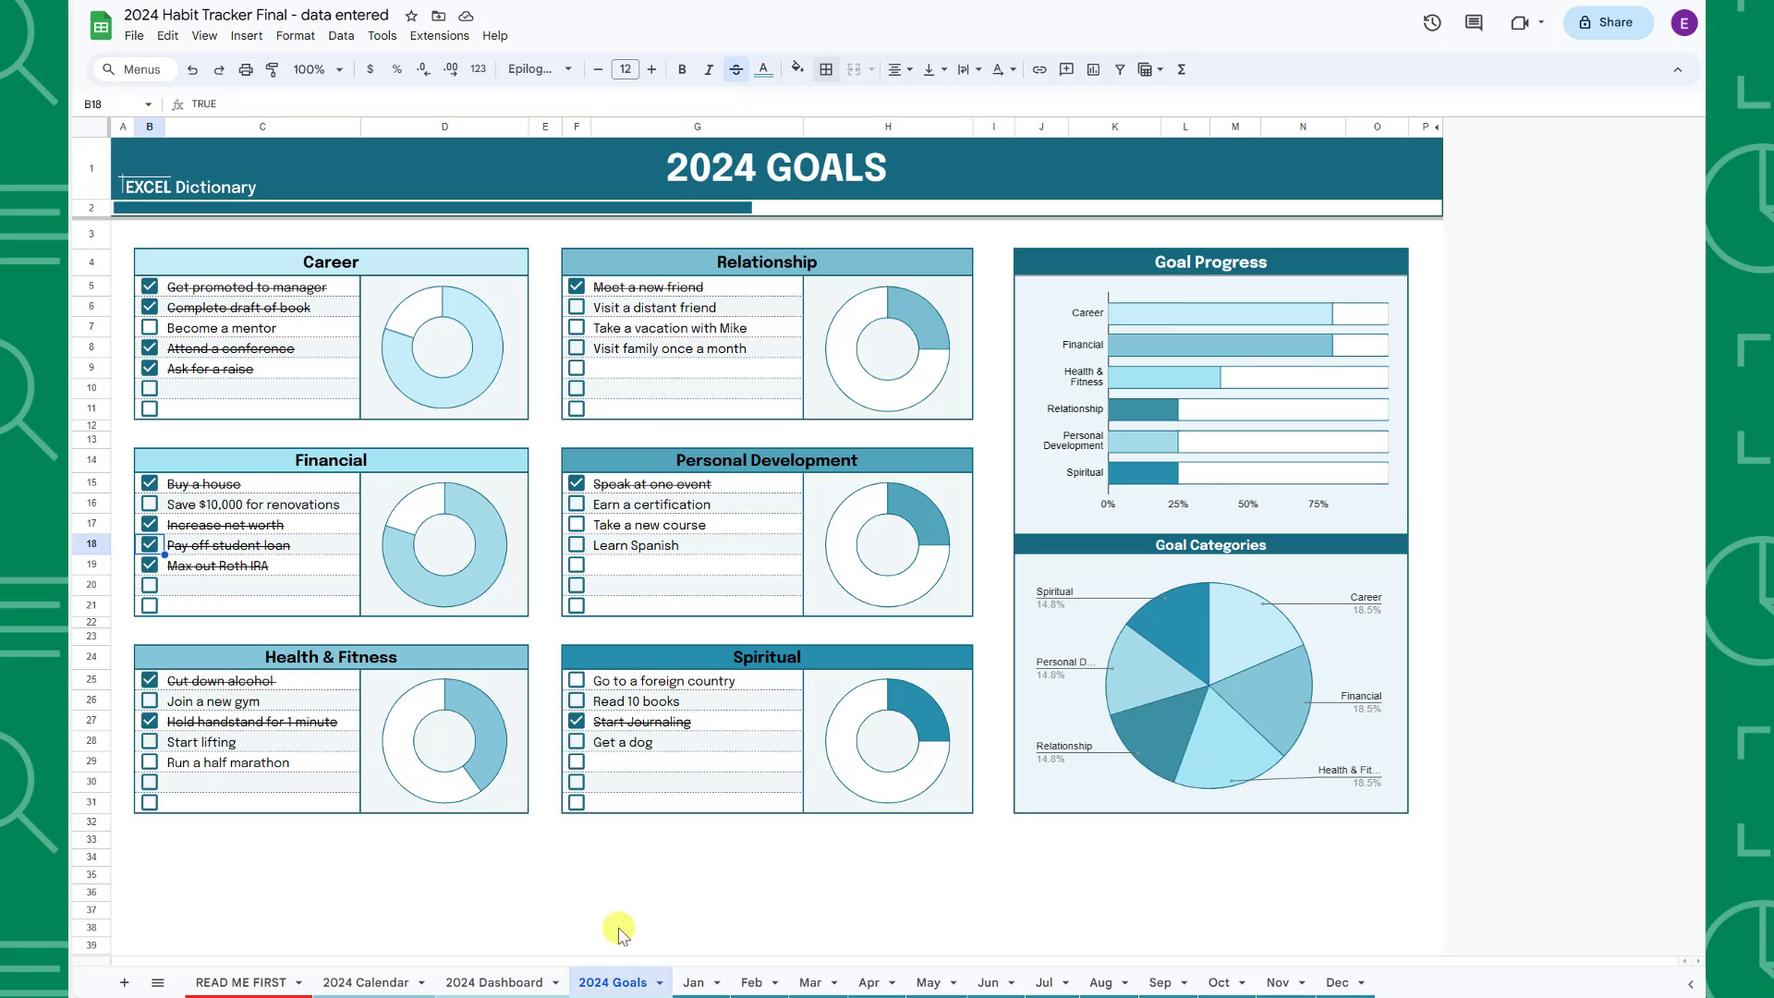
{"action": "left_click", "coordinate": [691, 981]}
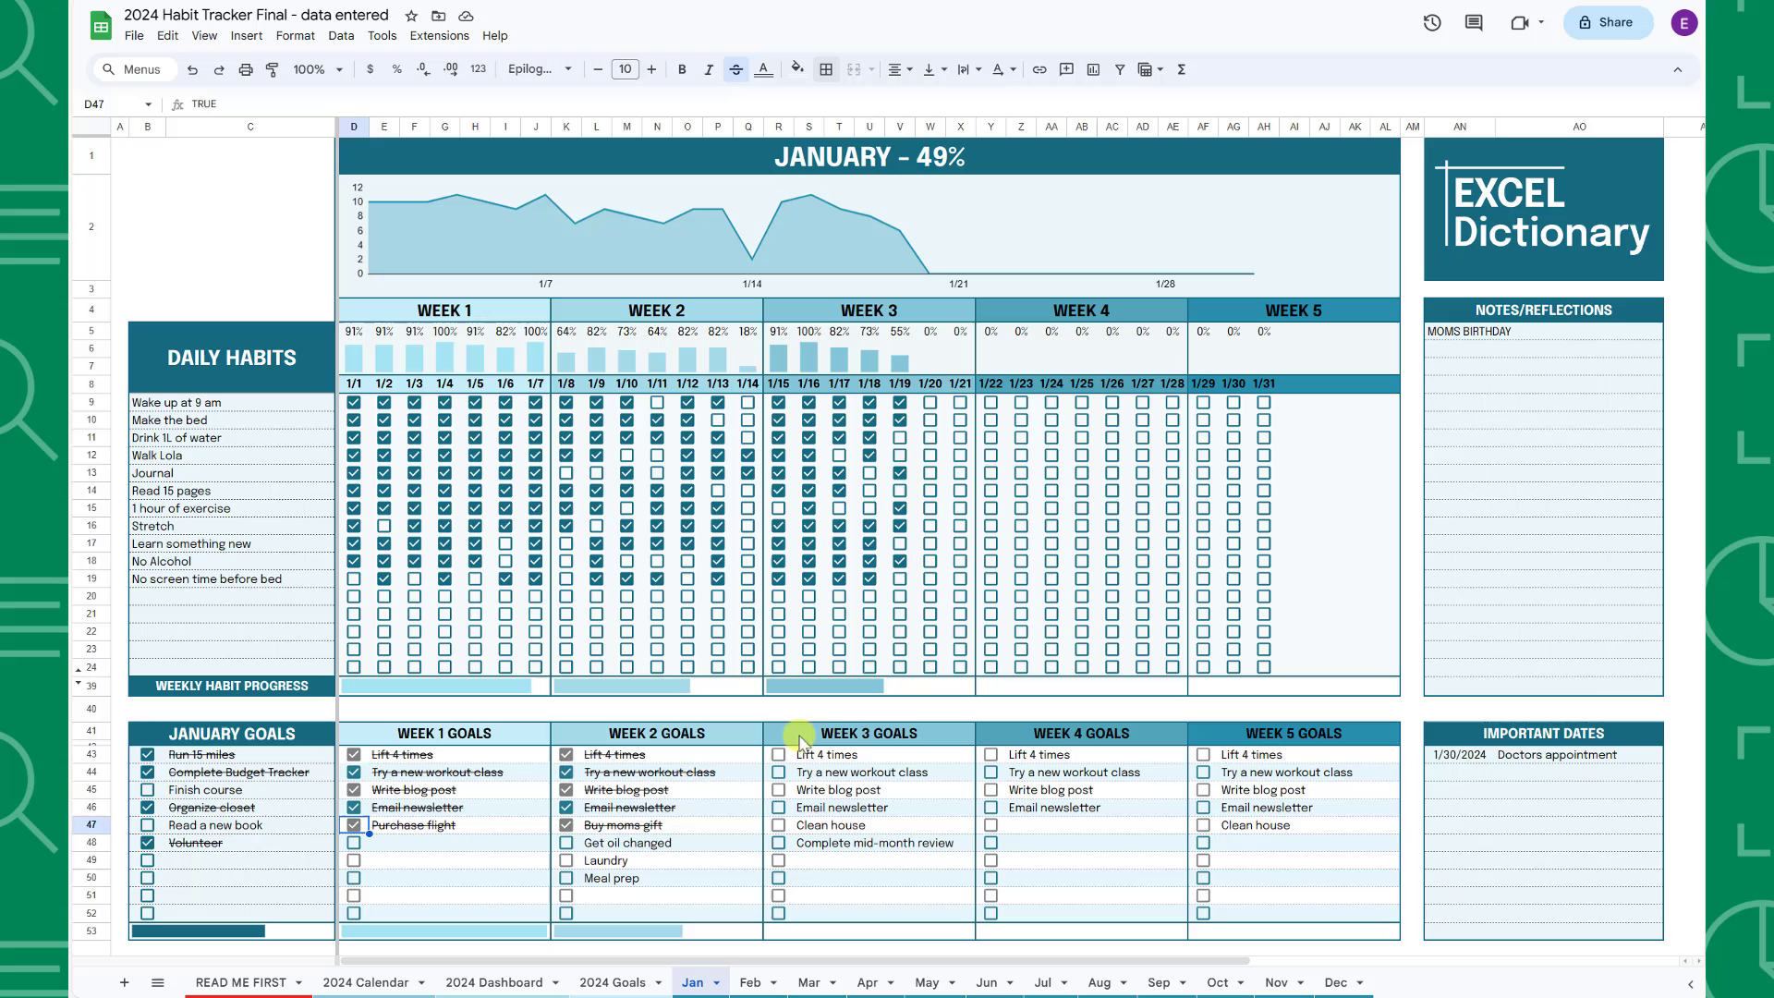
Tick habits done for January 20, including Learn something new and No Alcohol
{"action": "left_click", "coordinate": [929, 420]}
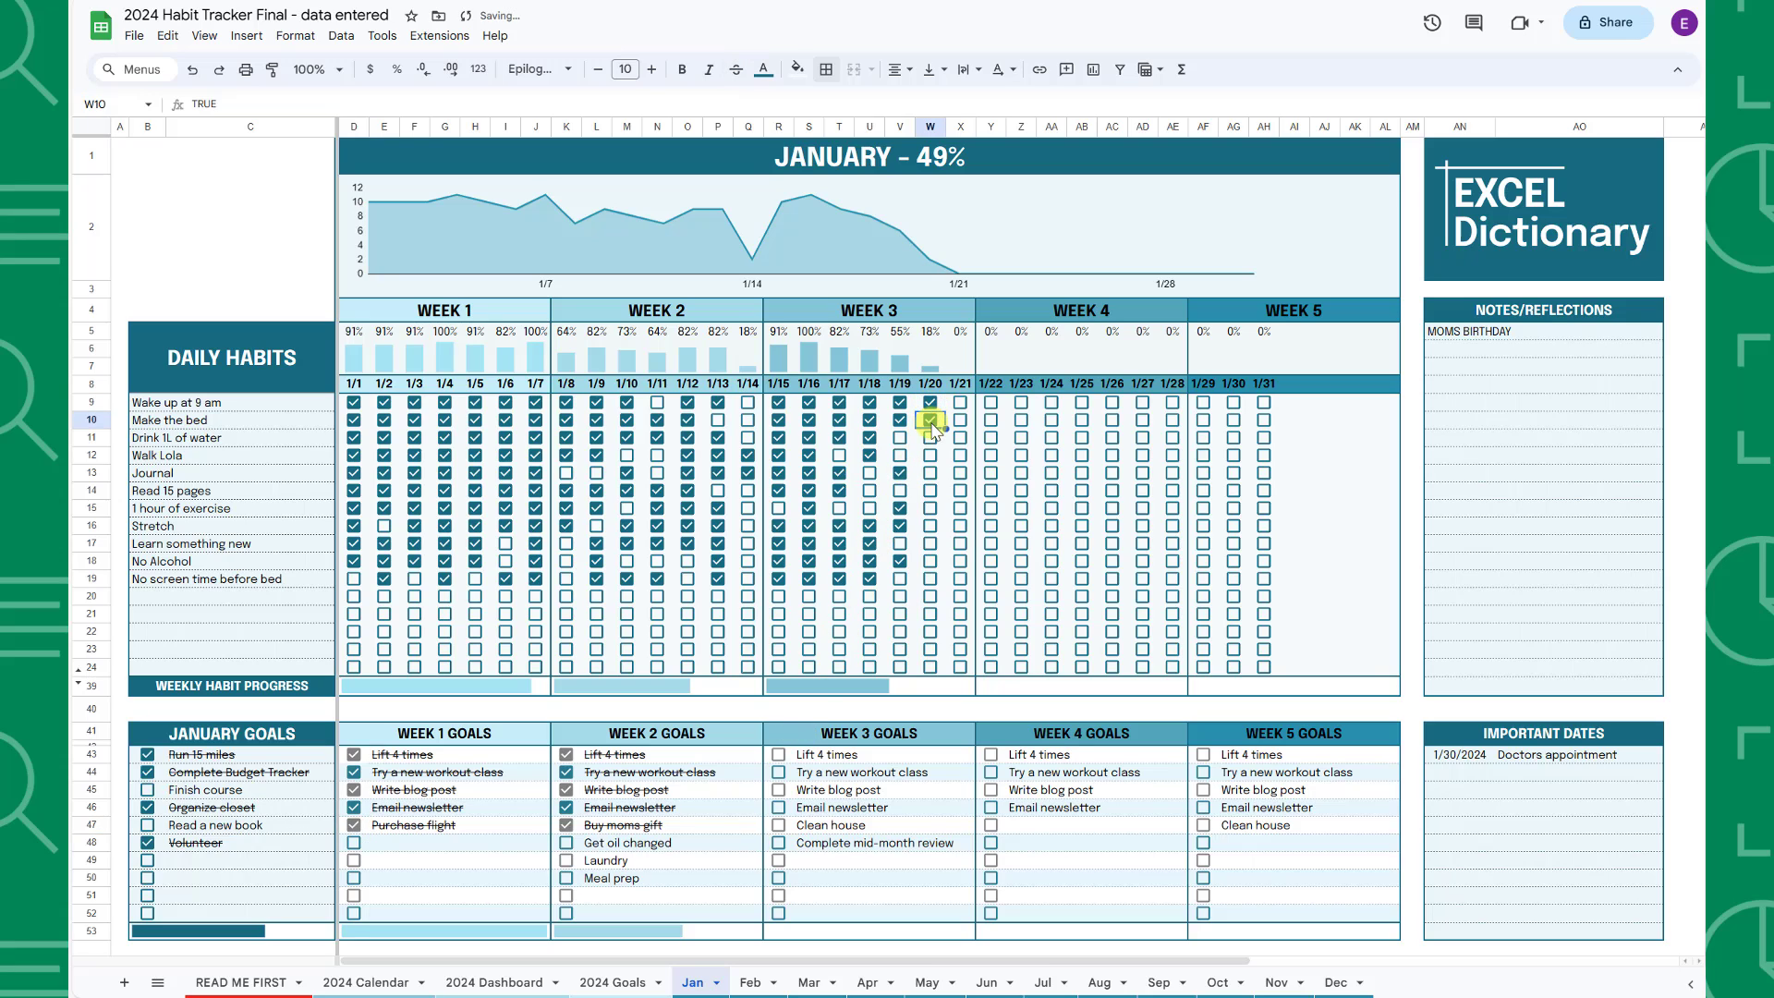
{"action": "left_click", "coordinate": [930, 473]}
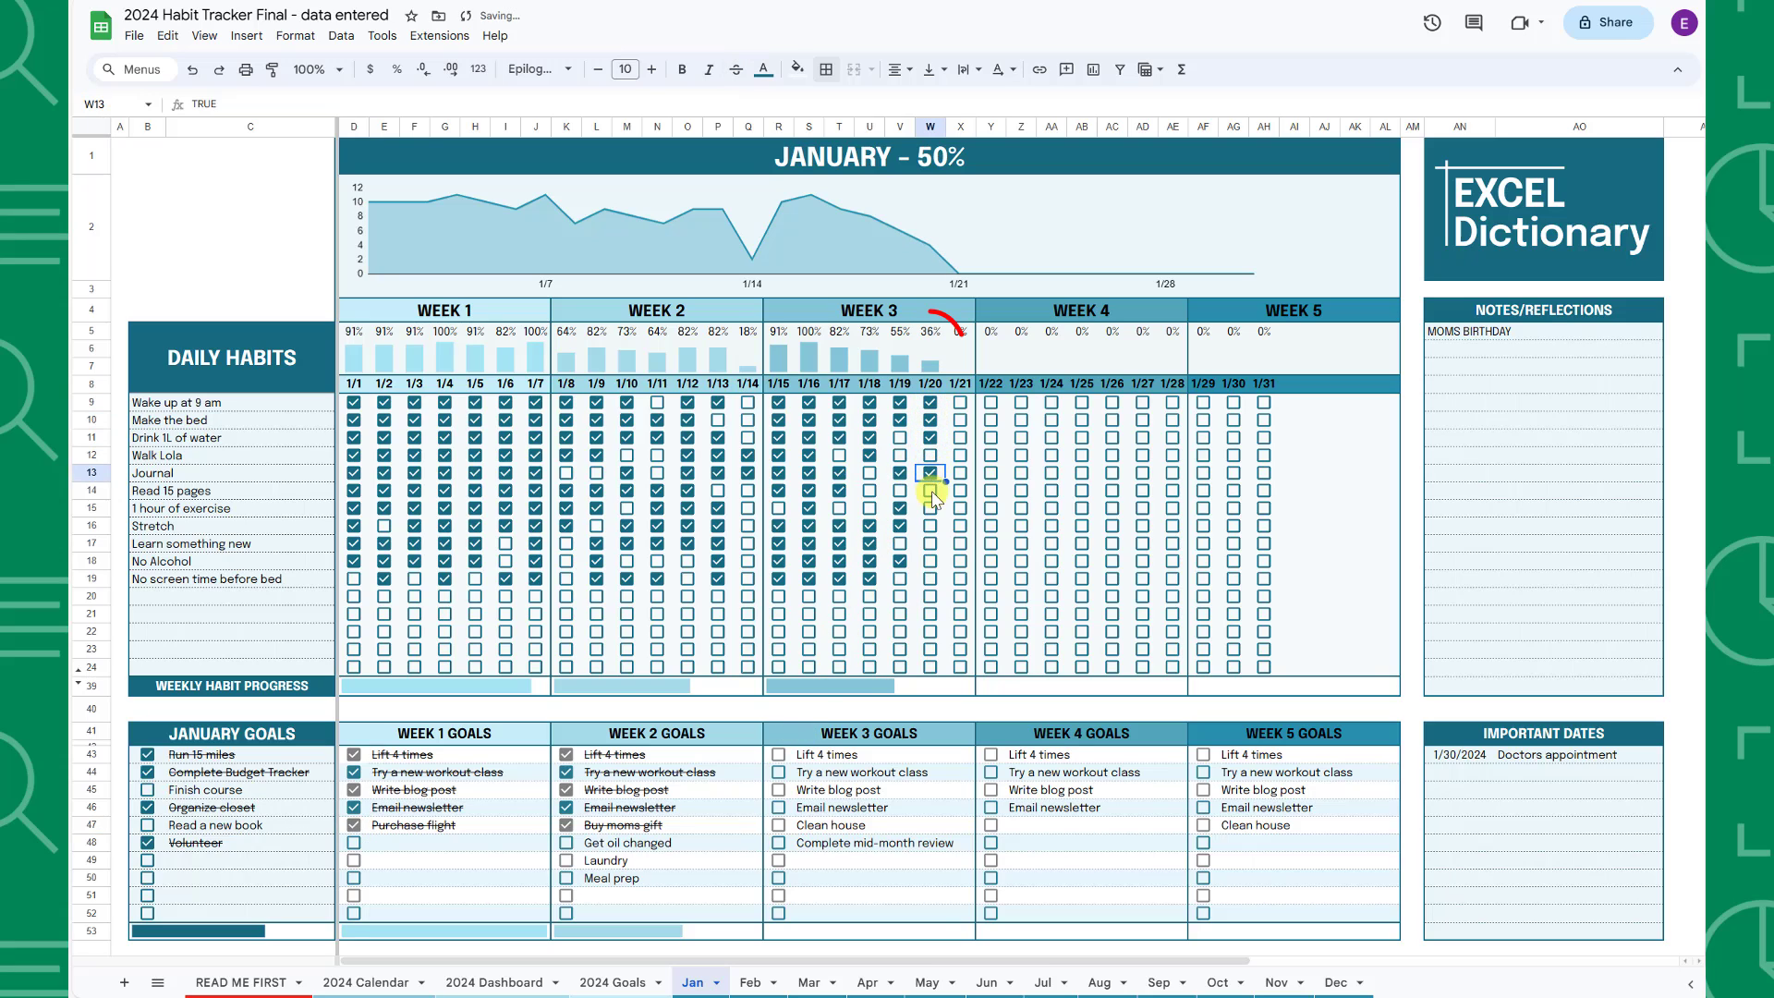
{"action": "left_click", "coordinate": [930, 543]}
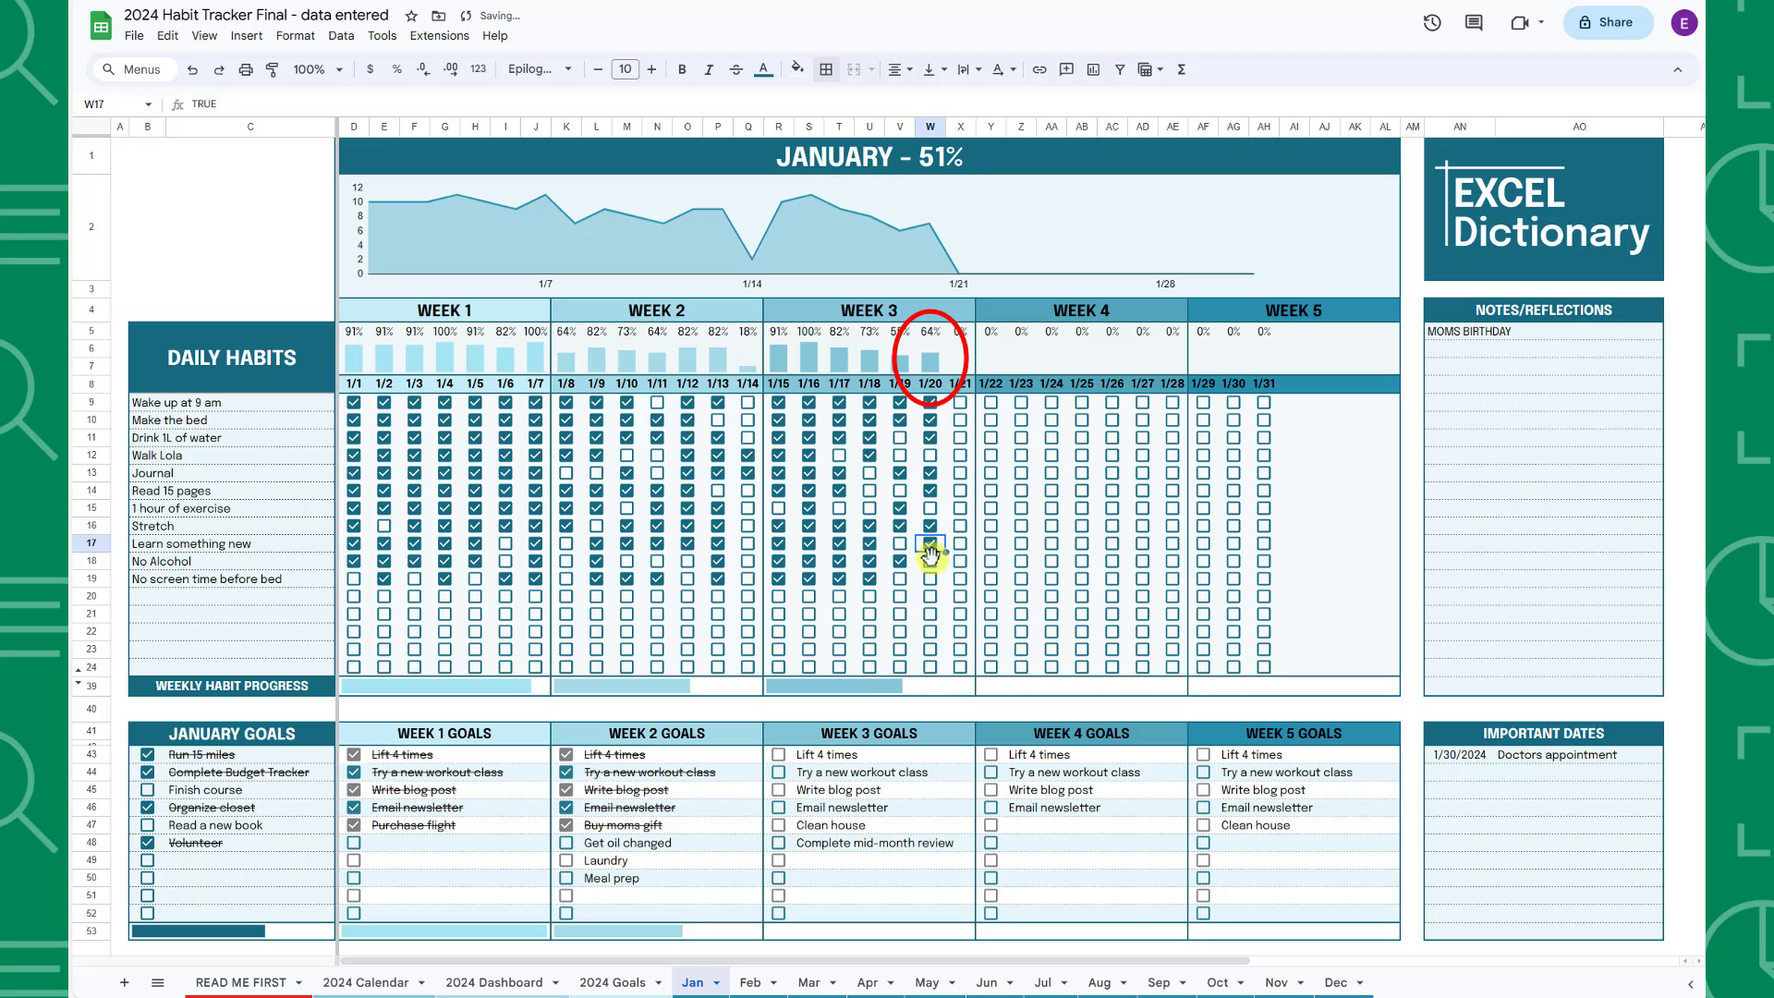
{"action": "left_click", "coordinate": [930, 543]}
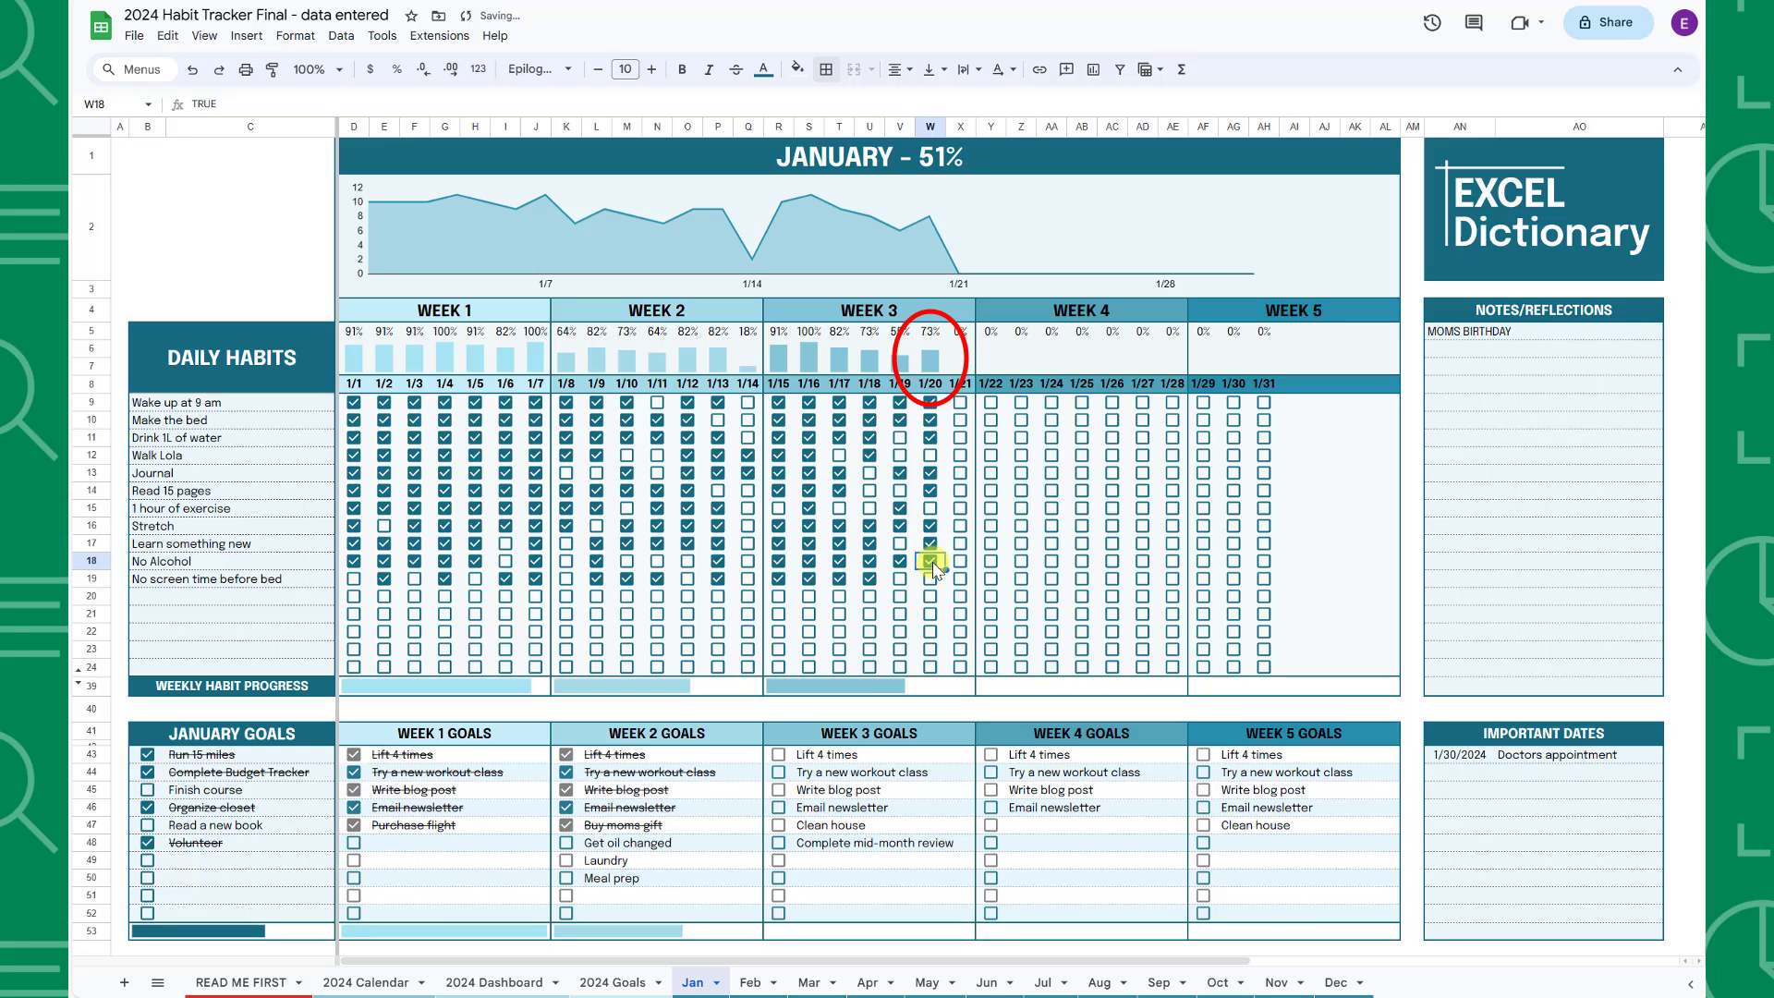
{"action": "left_click", "coordinate": [930, 562]}
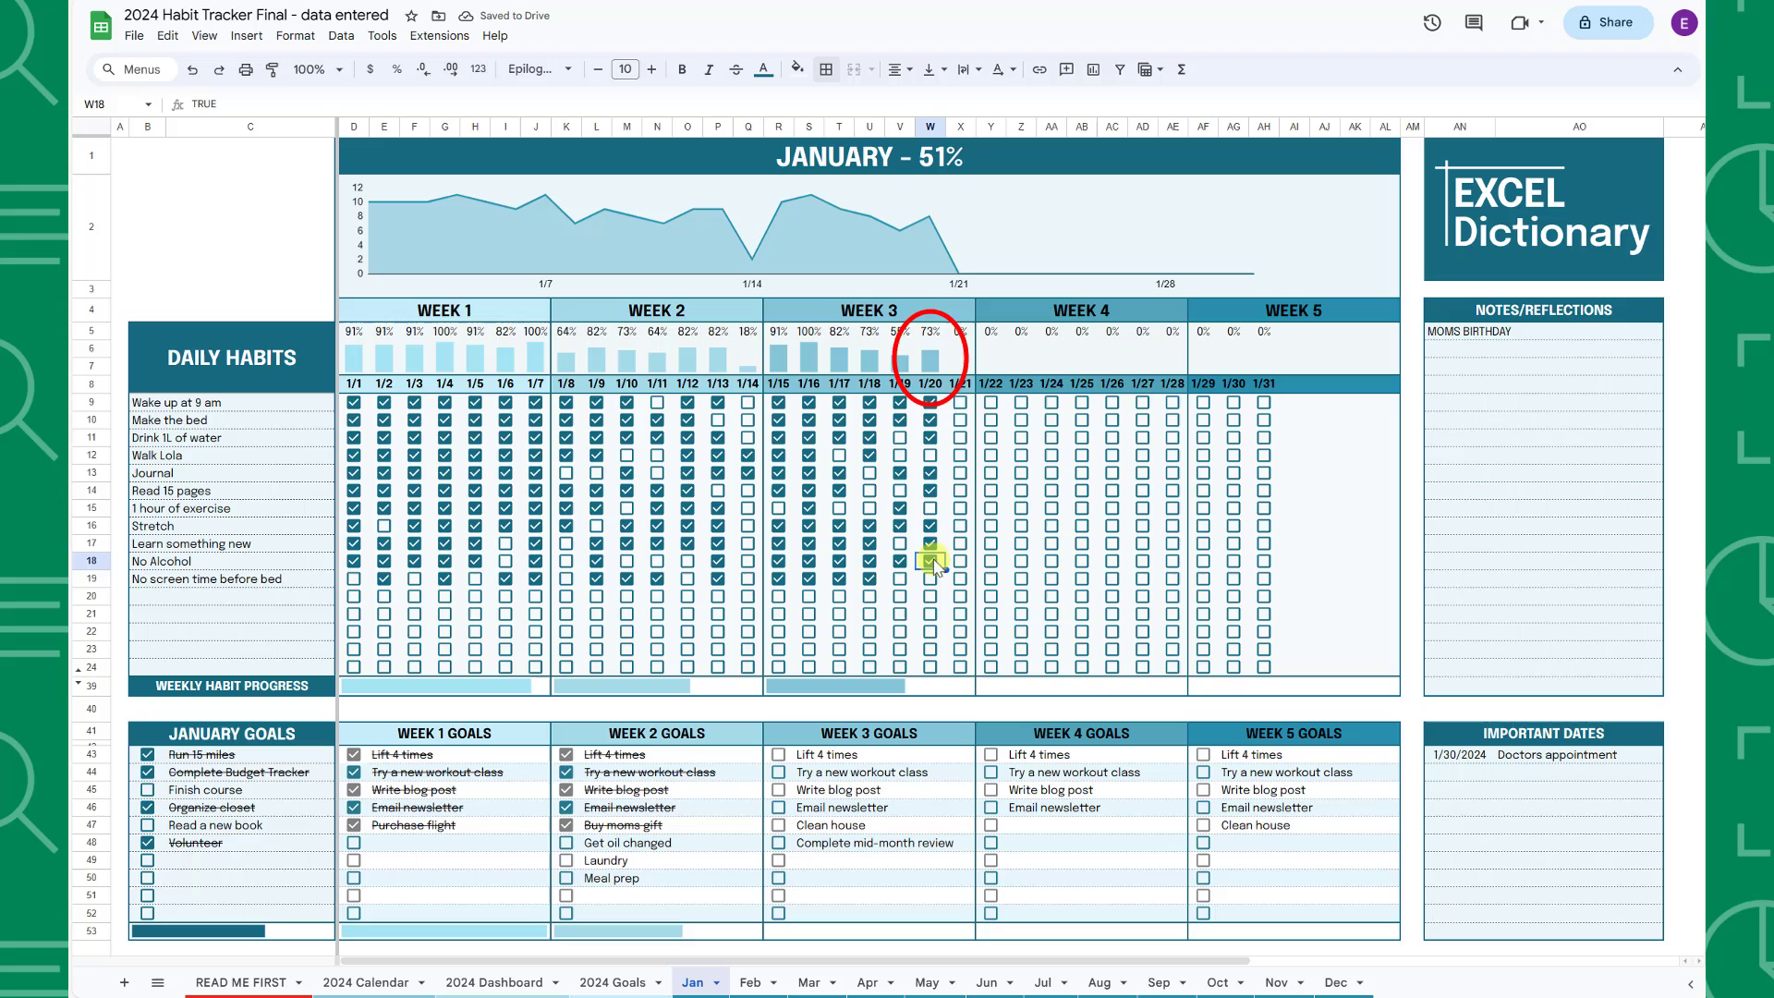
Tick Wake up at 9 am, Walk Lola, Stretch and Learn something new for January 21
{"action": "left_click", "coordinate": [960, 401]}
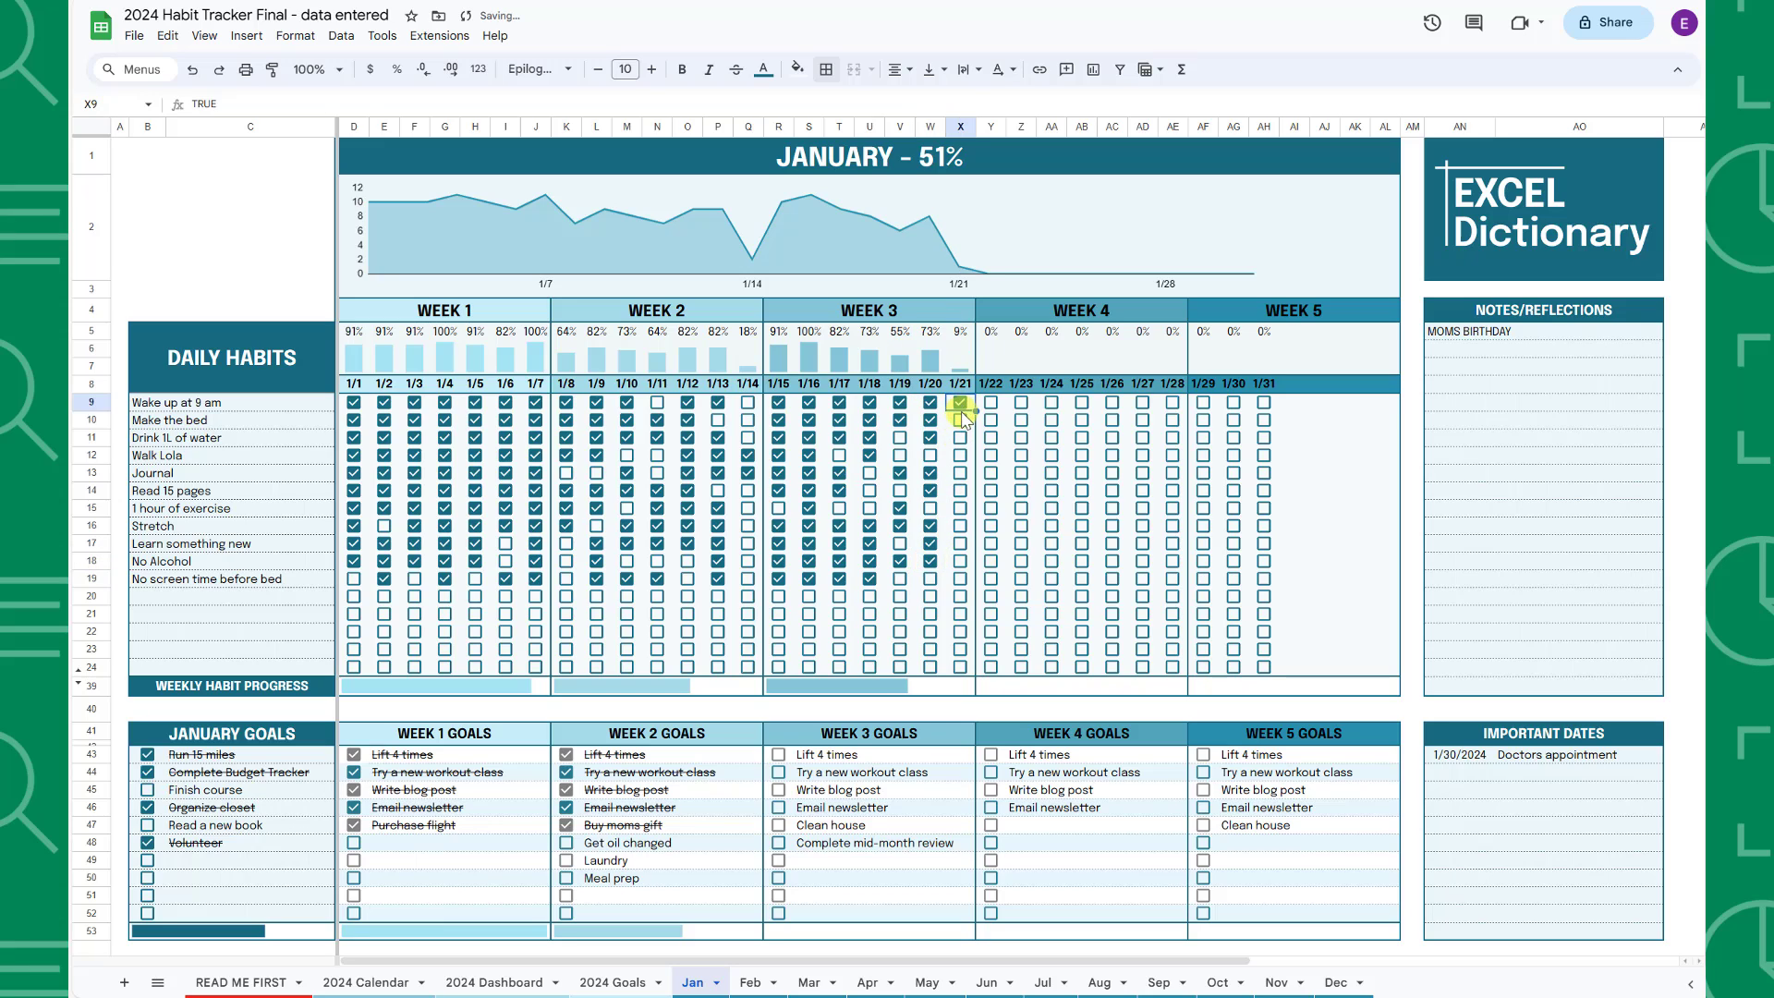
{"action": "left_click", "coordinate": [961, 455]}
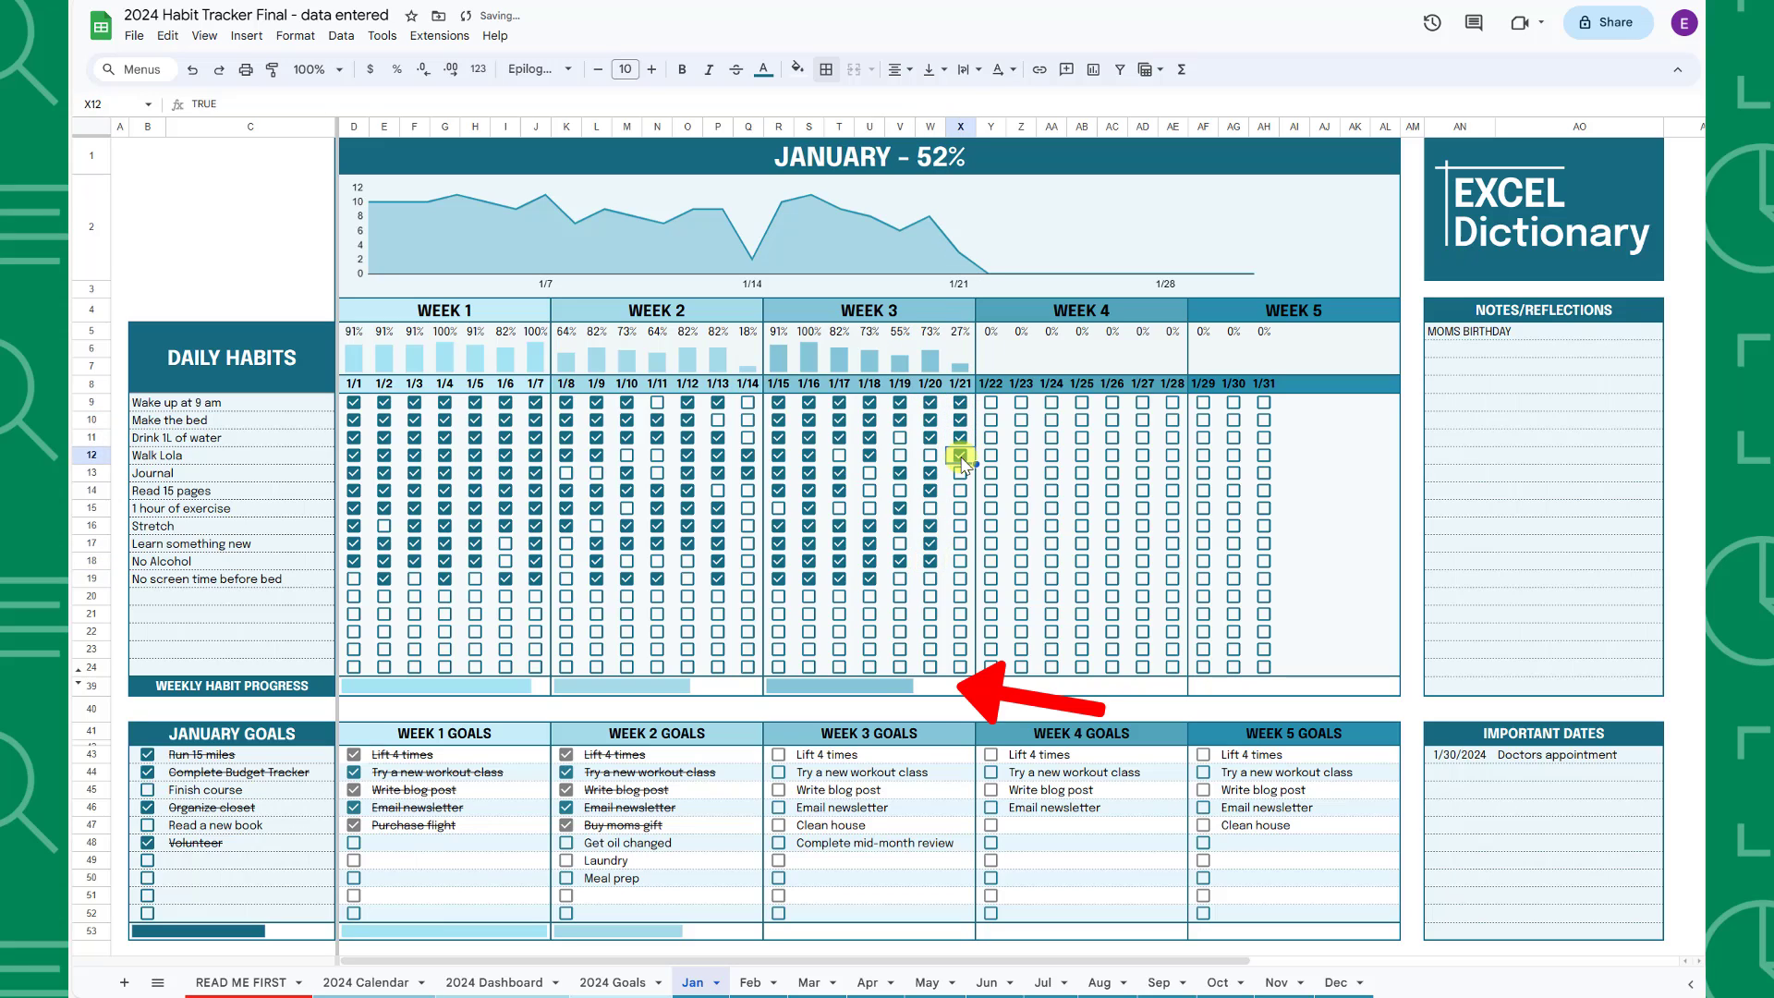
{"action": "left_click", "coordinate": [961, 525]}
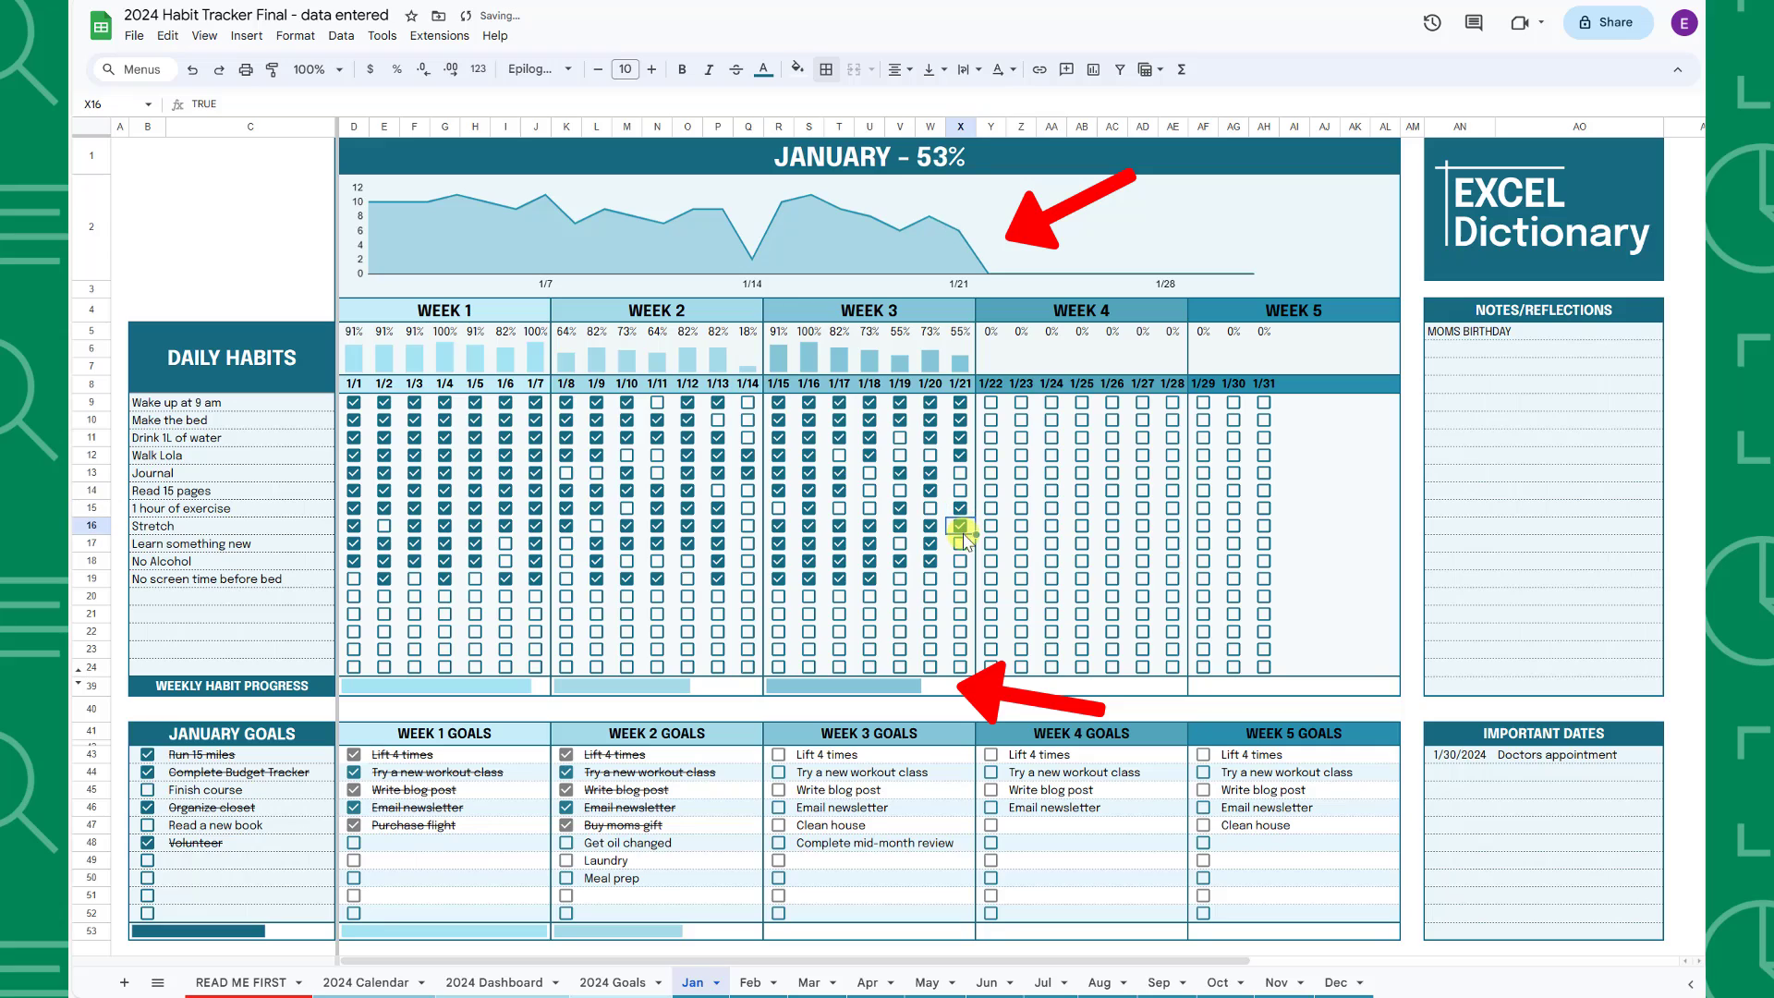
{"action": "left_click", "coordinate": [961, 525]}
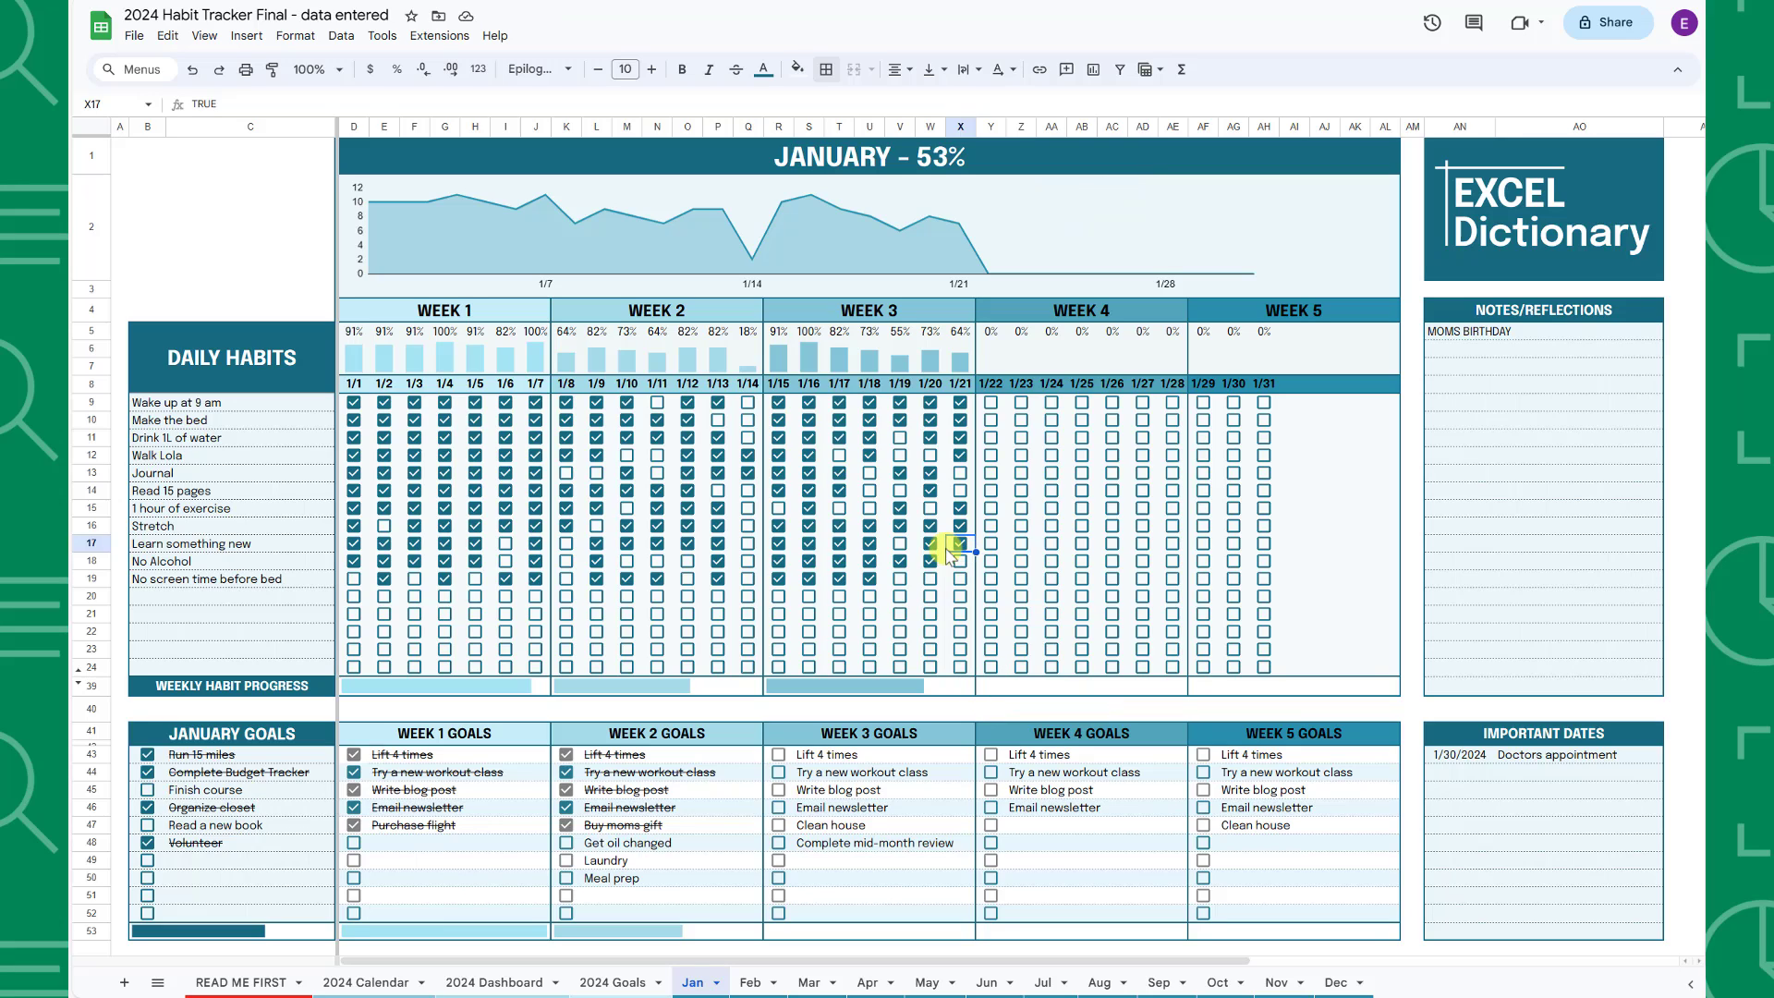
{"action": "right_click", "coordinate": [89, 679]}
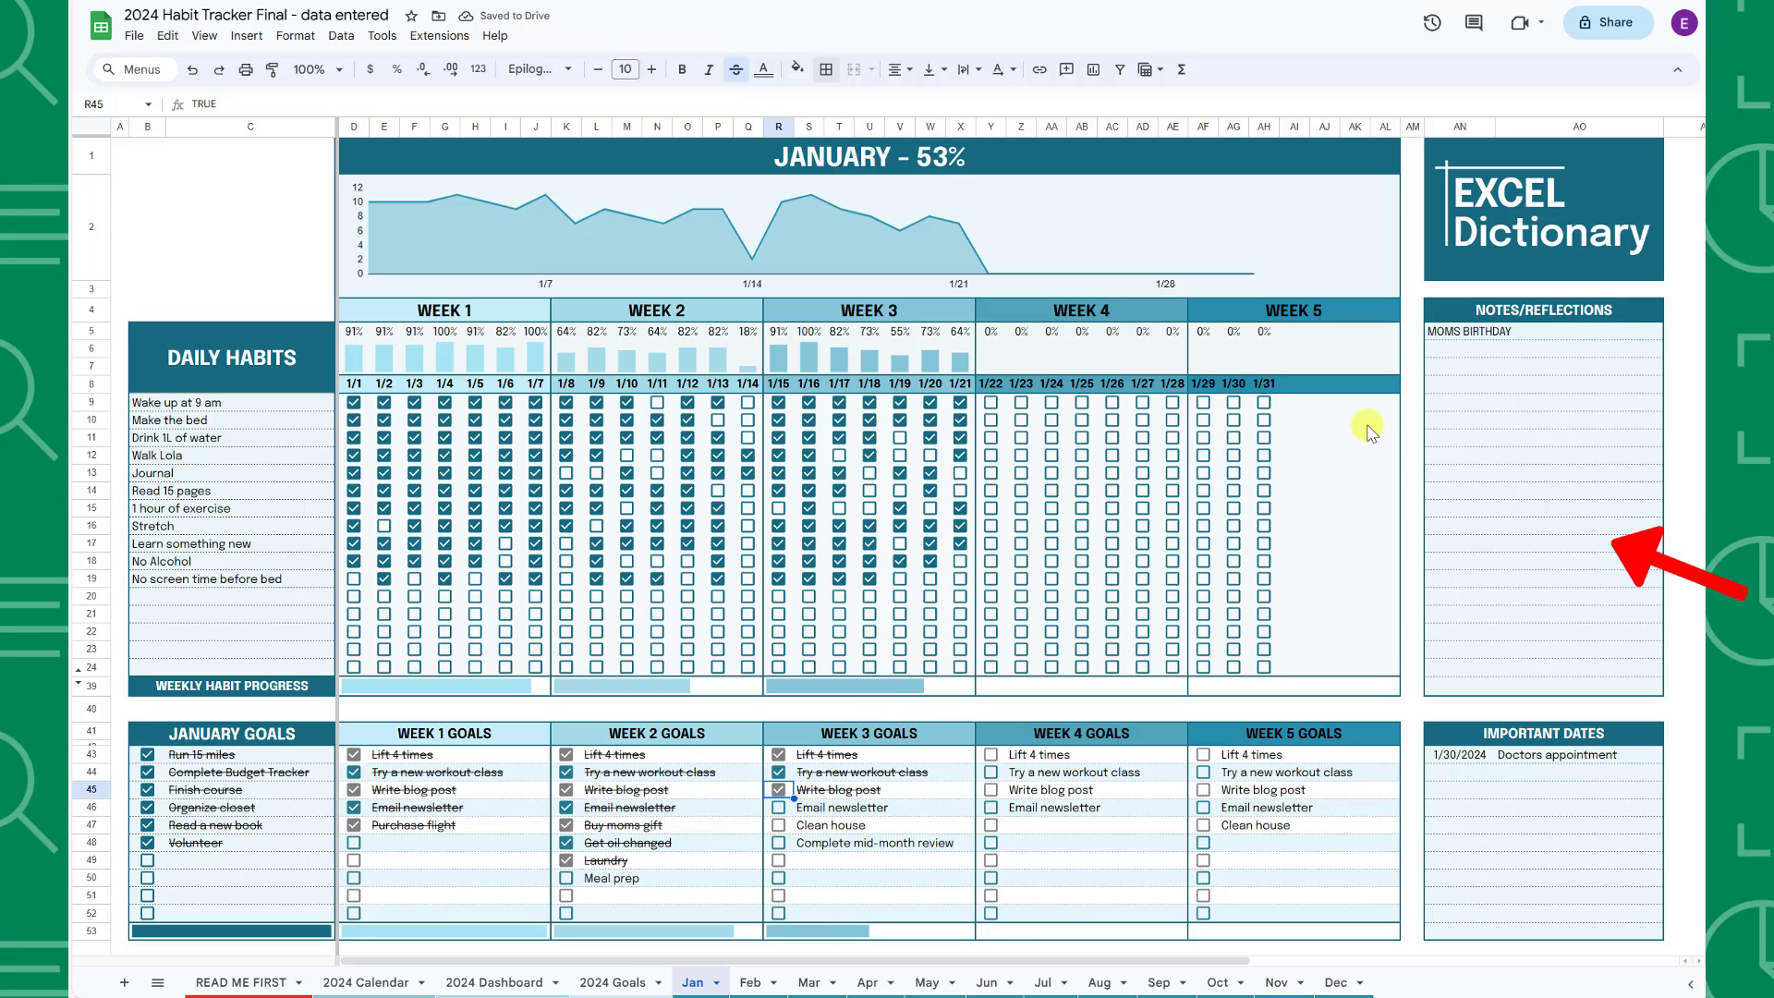
Add 'Volunteer on the 12th' to the January Notes/Reflections list
{"action": "type", "text": "Volunteer on"}
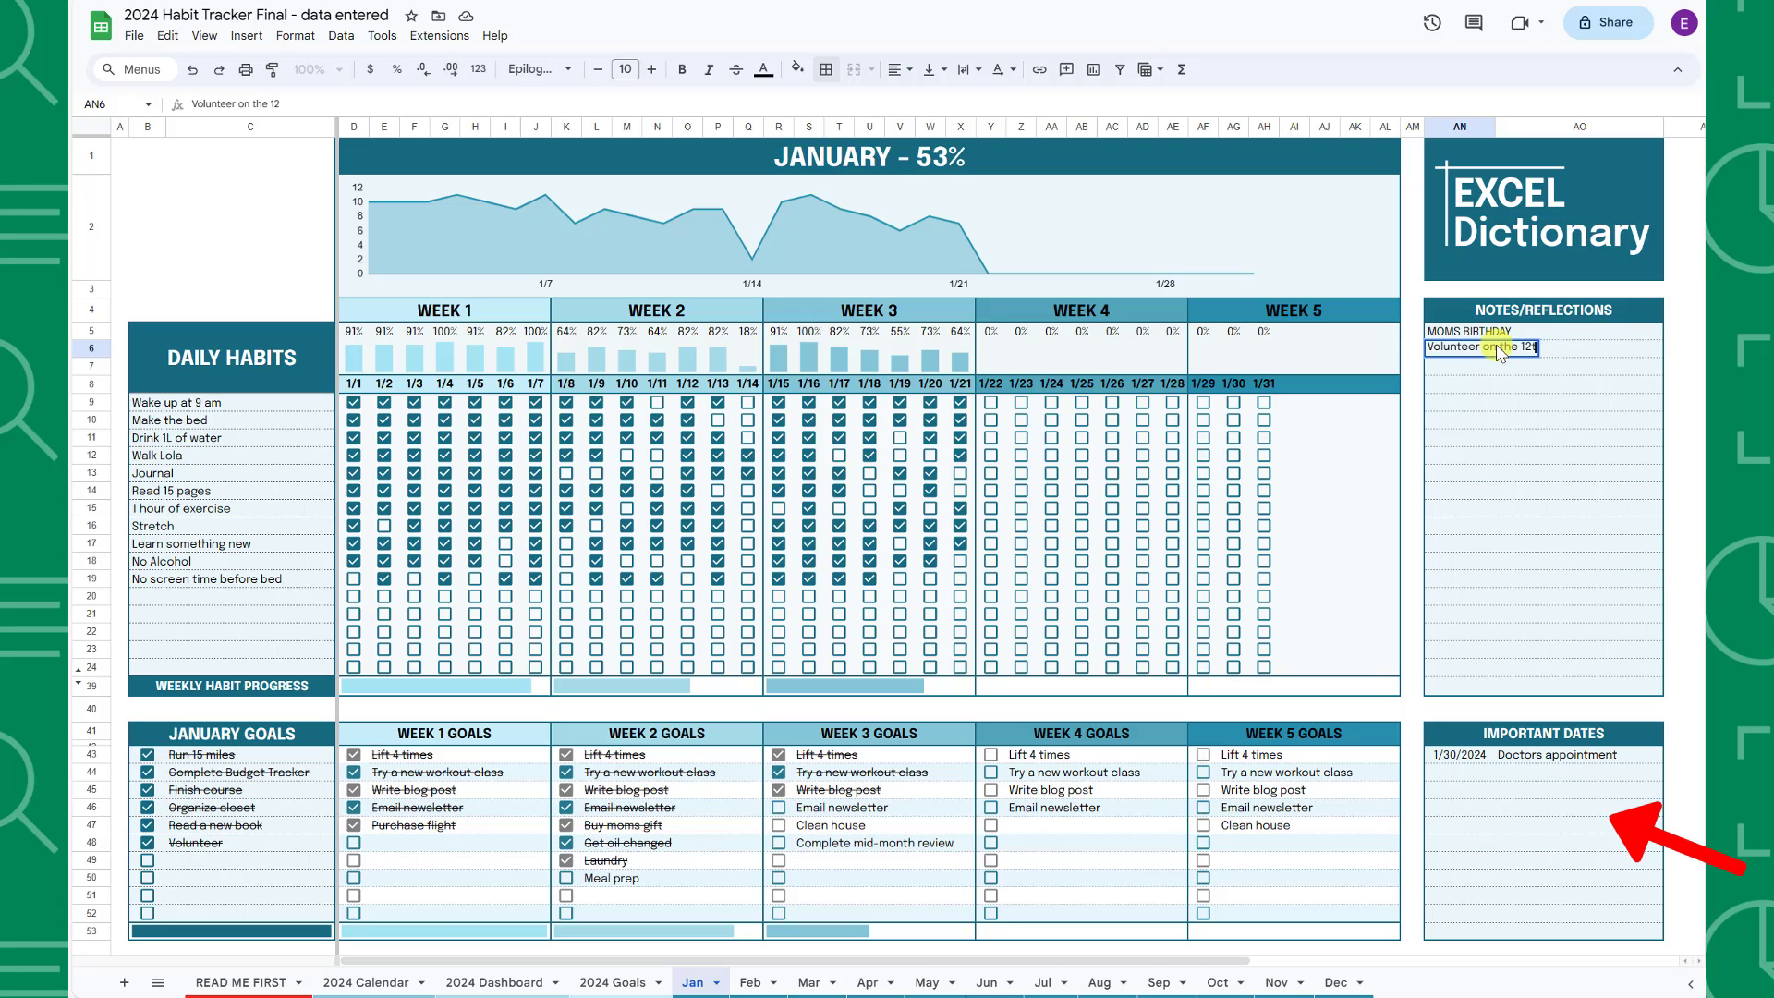
{"action": "type", "text": "th"}
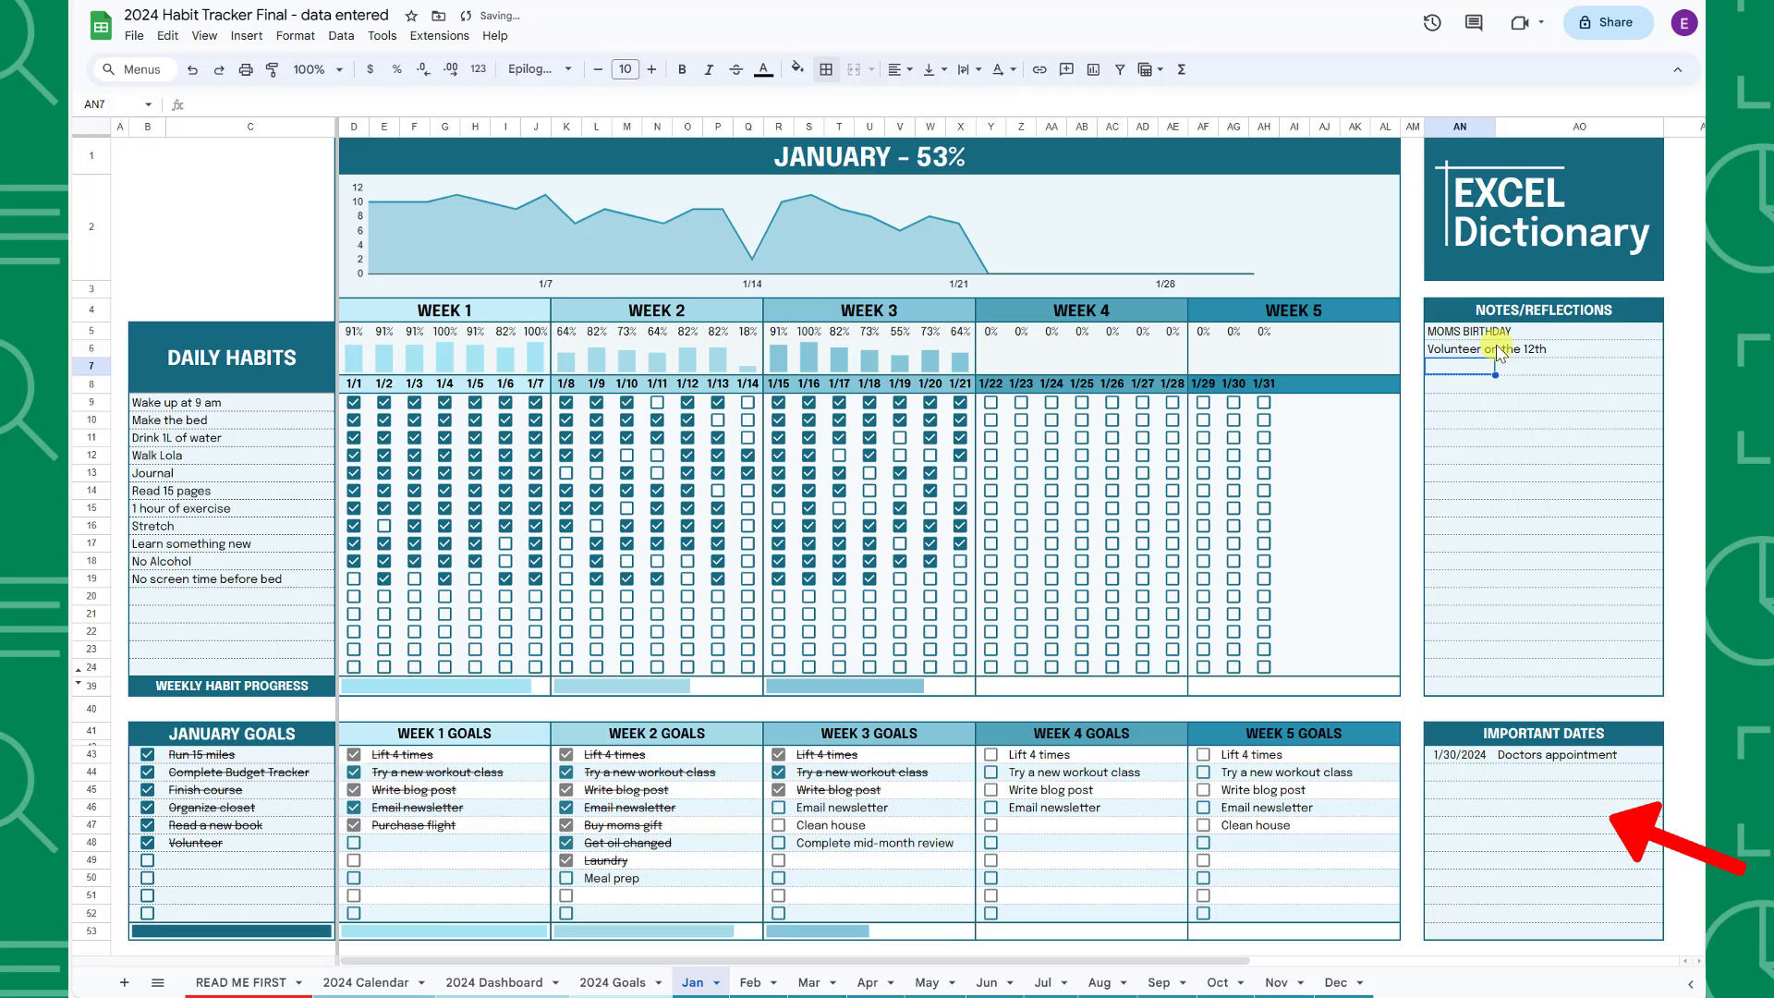
{"action": "scroll", "scroll_direction": "down", "scroll_amount": 3}
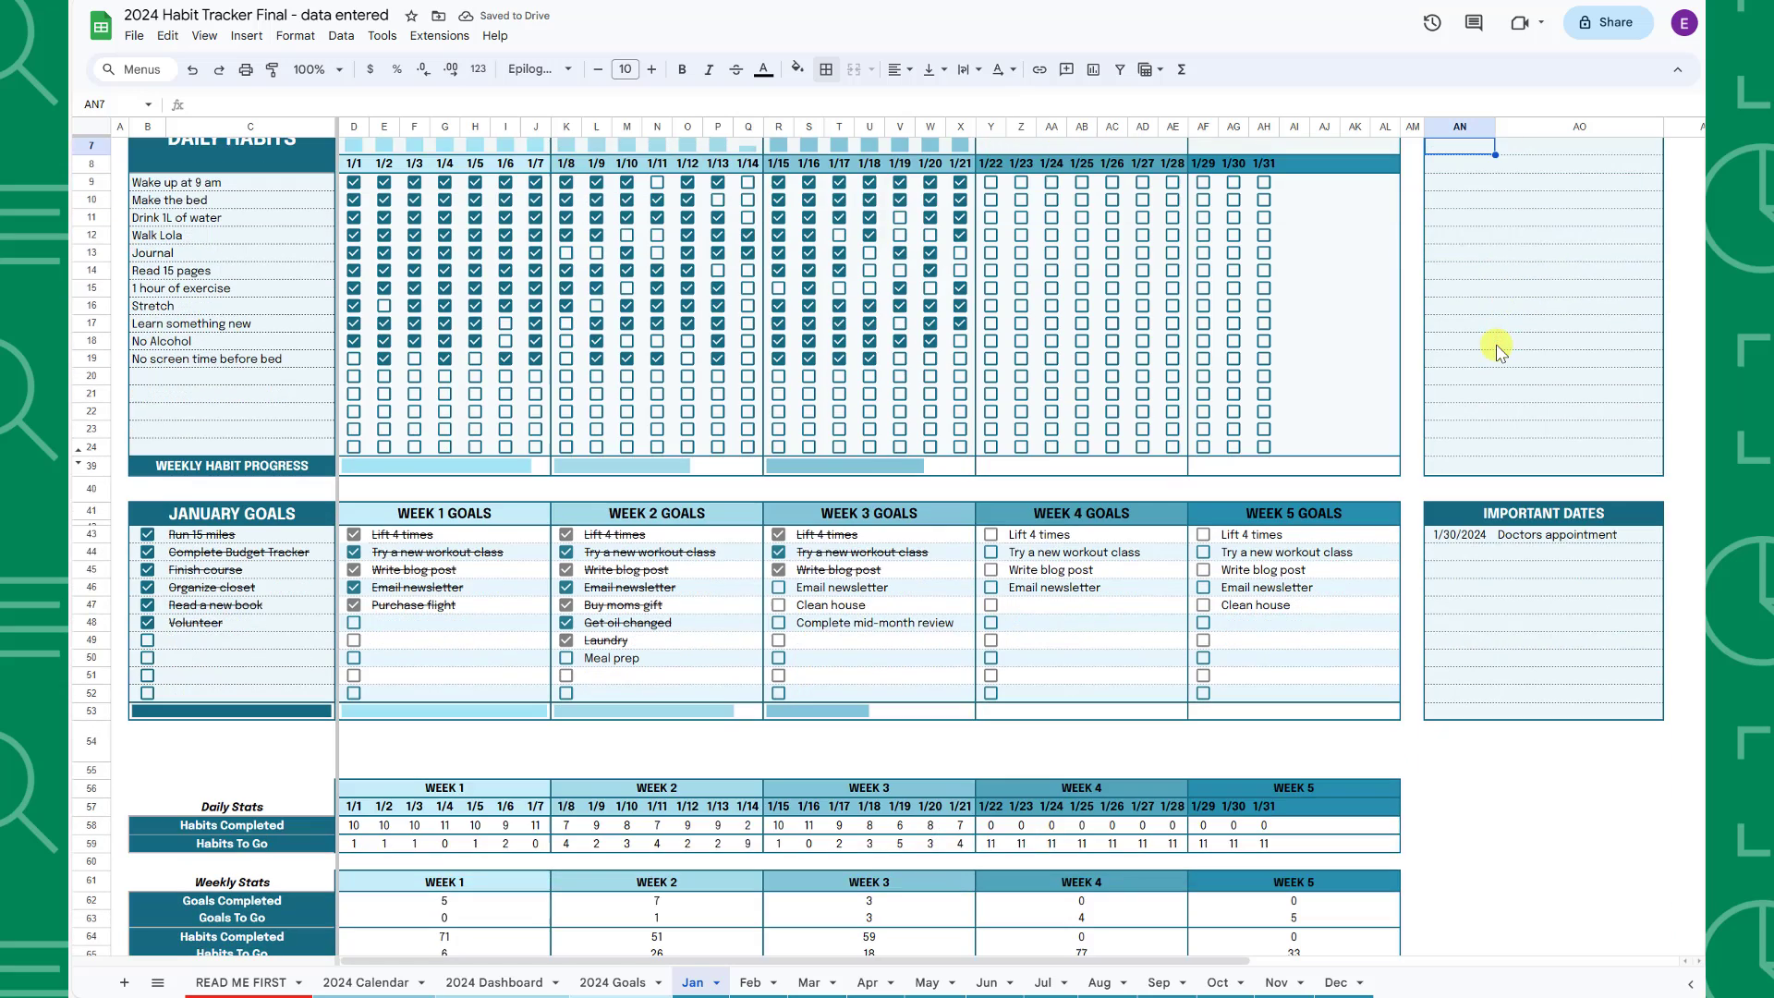
{"action": "scroll", "scroll_direction": "down", "scroll_amount": 3}
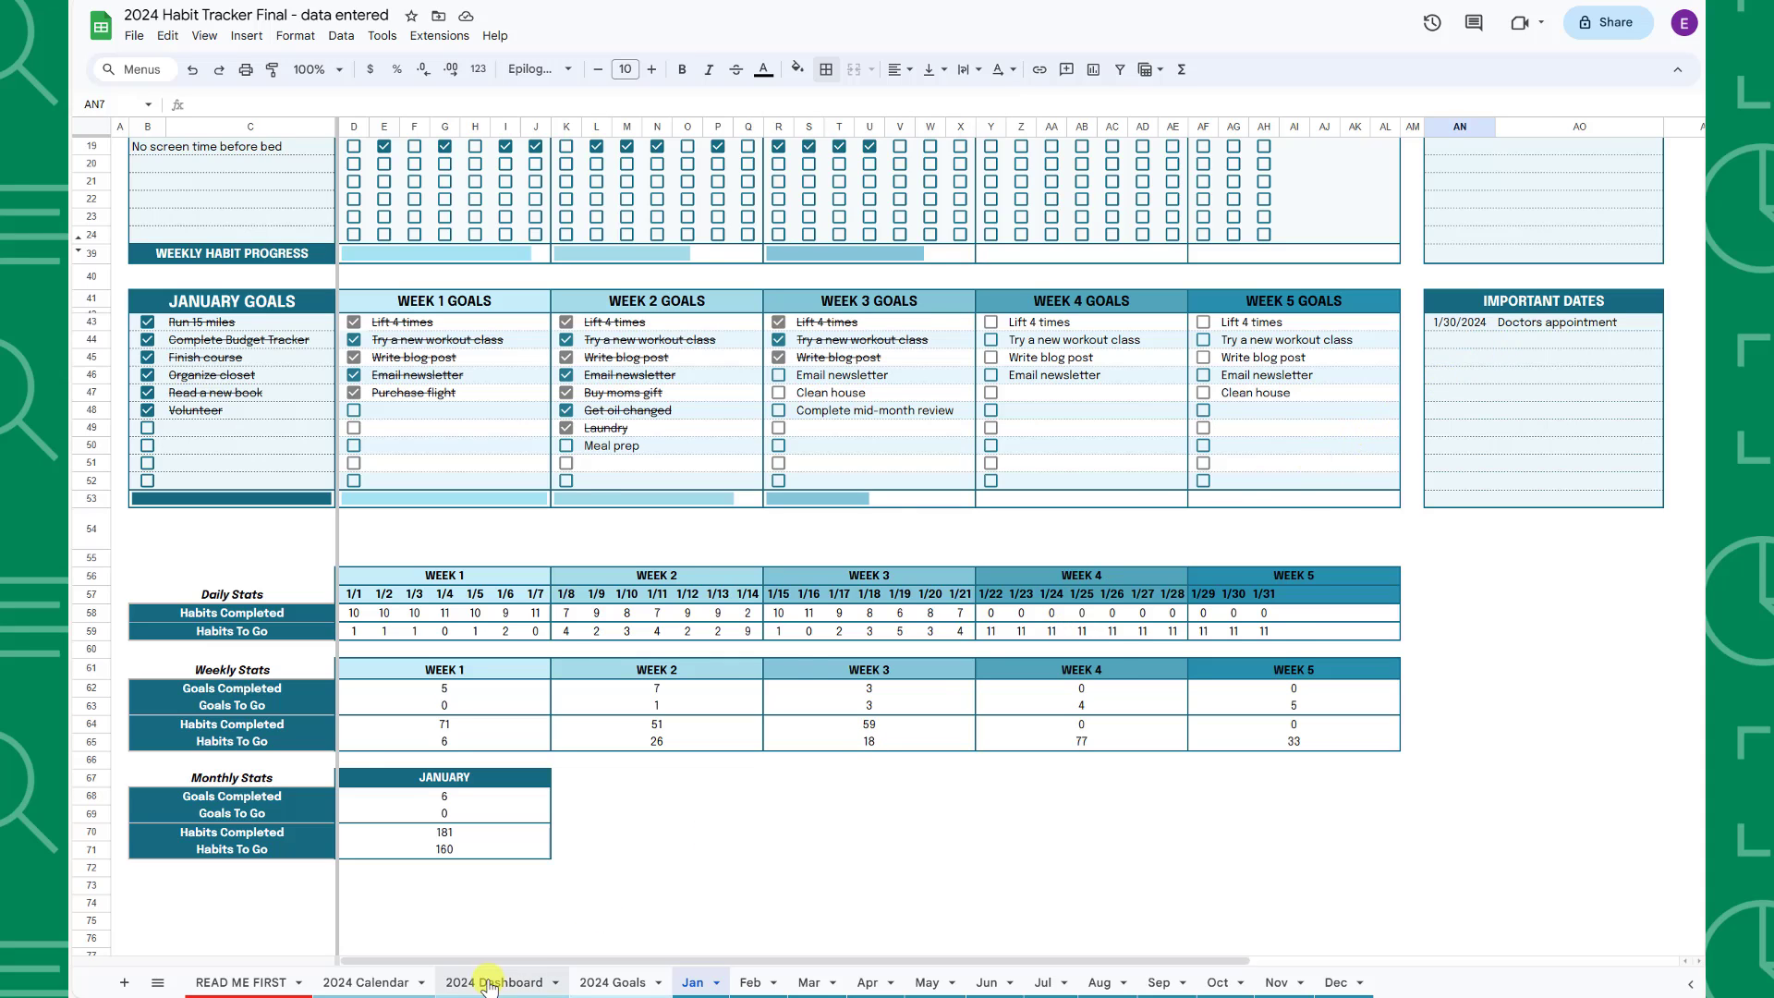
View the 2024 Dashboard summaries, briefly checking the Jan sheet and returning
{"action": "left_click", "coordinate": [495, 981]}
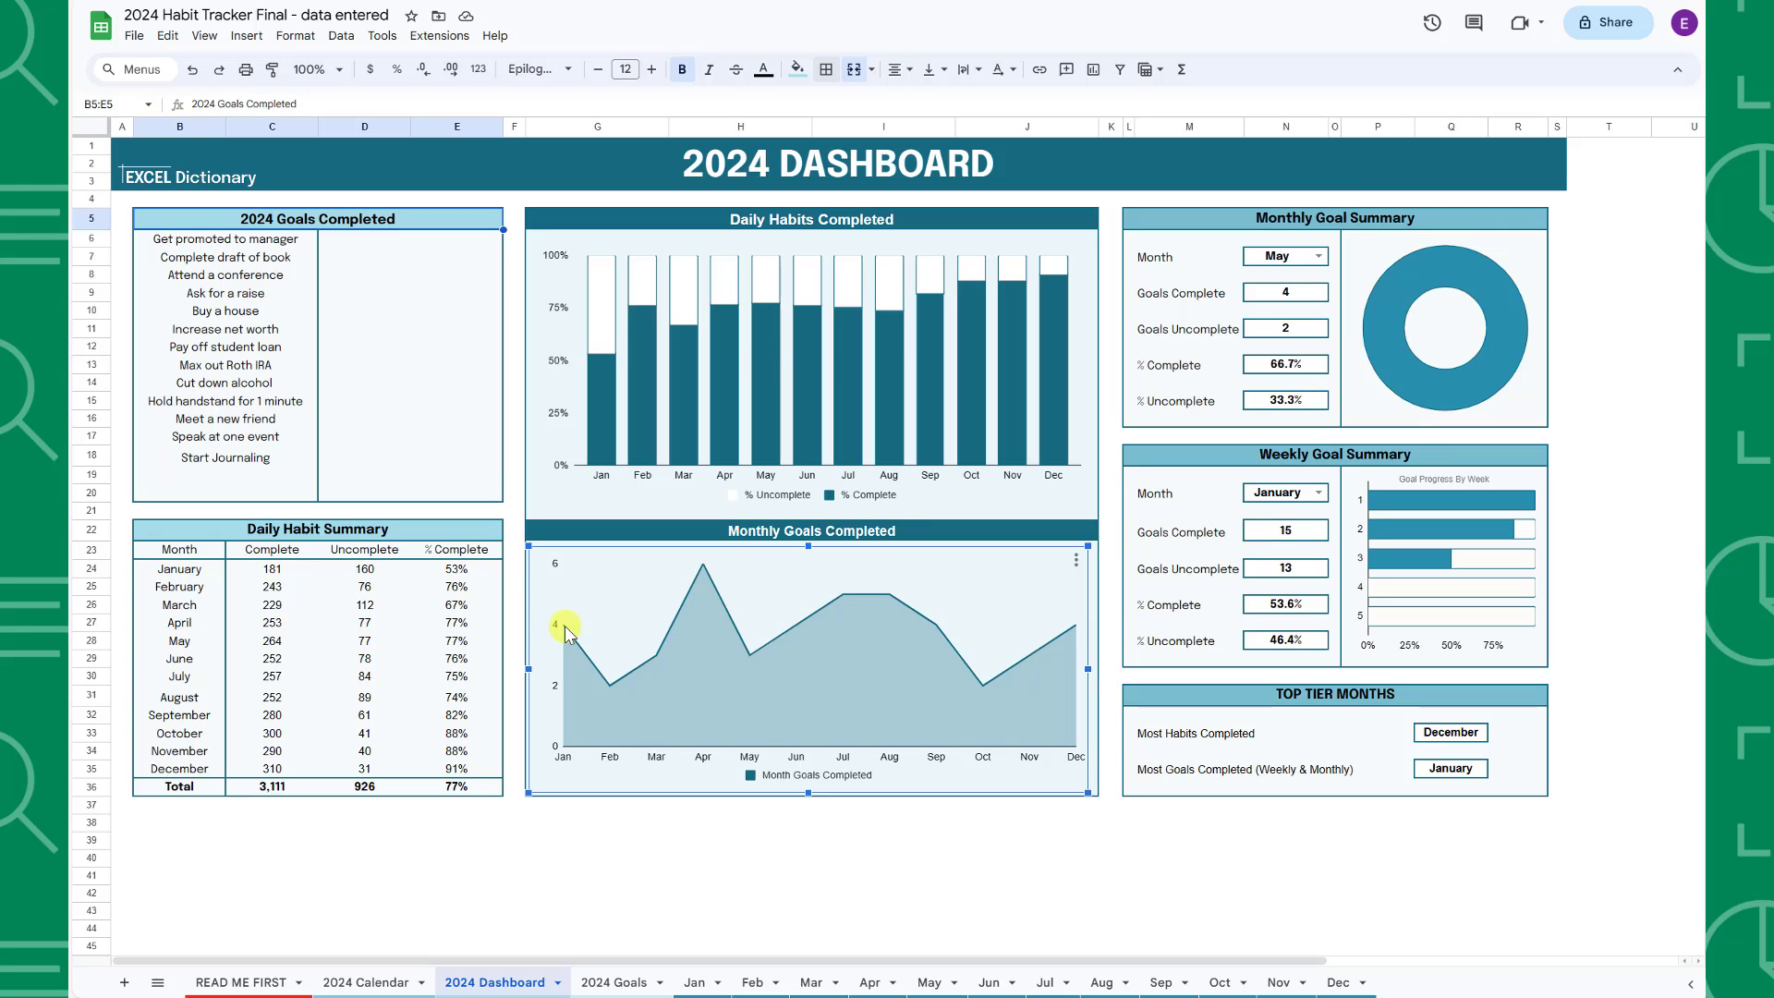
{"action": "mouse_move", "coordinate": [693, 979]}
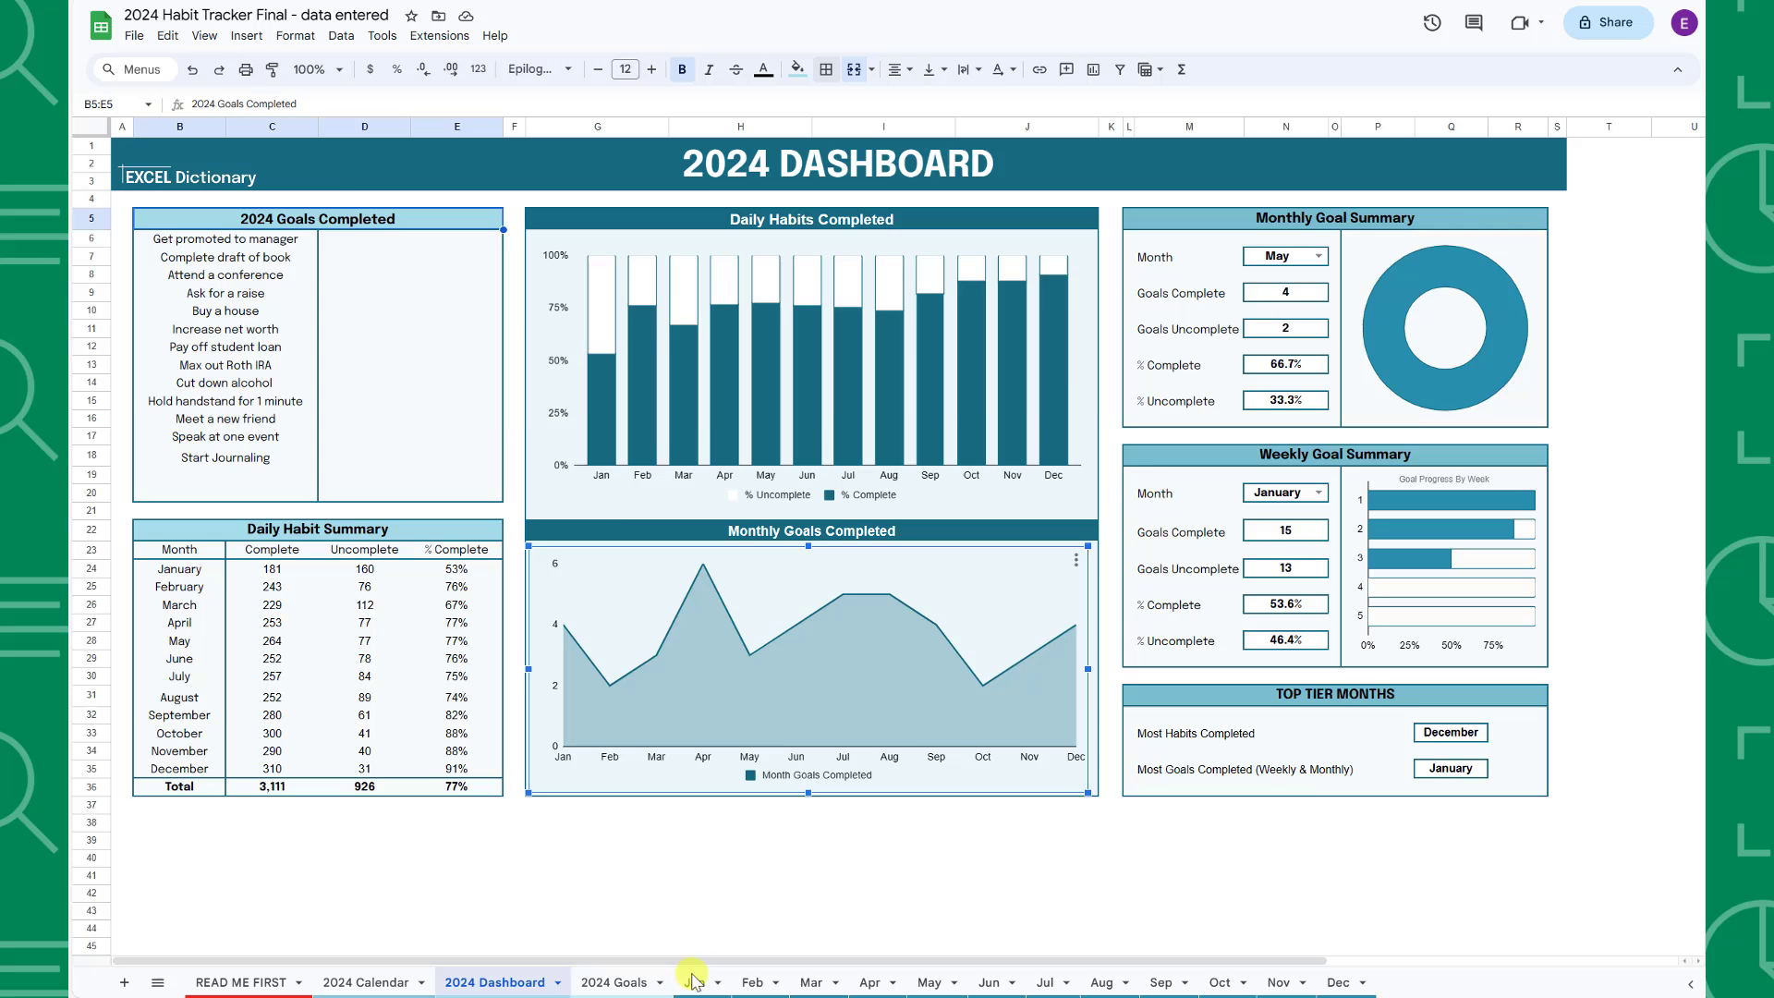
{"action": "left_click", "coordinate": [694, 981]}
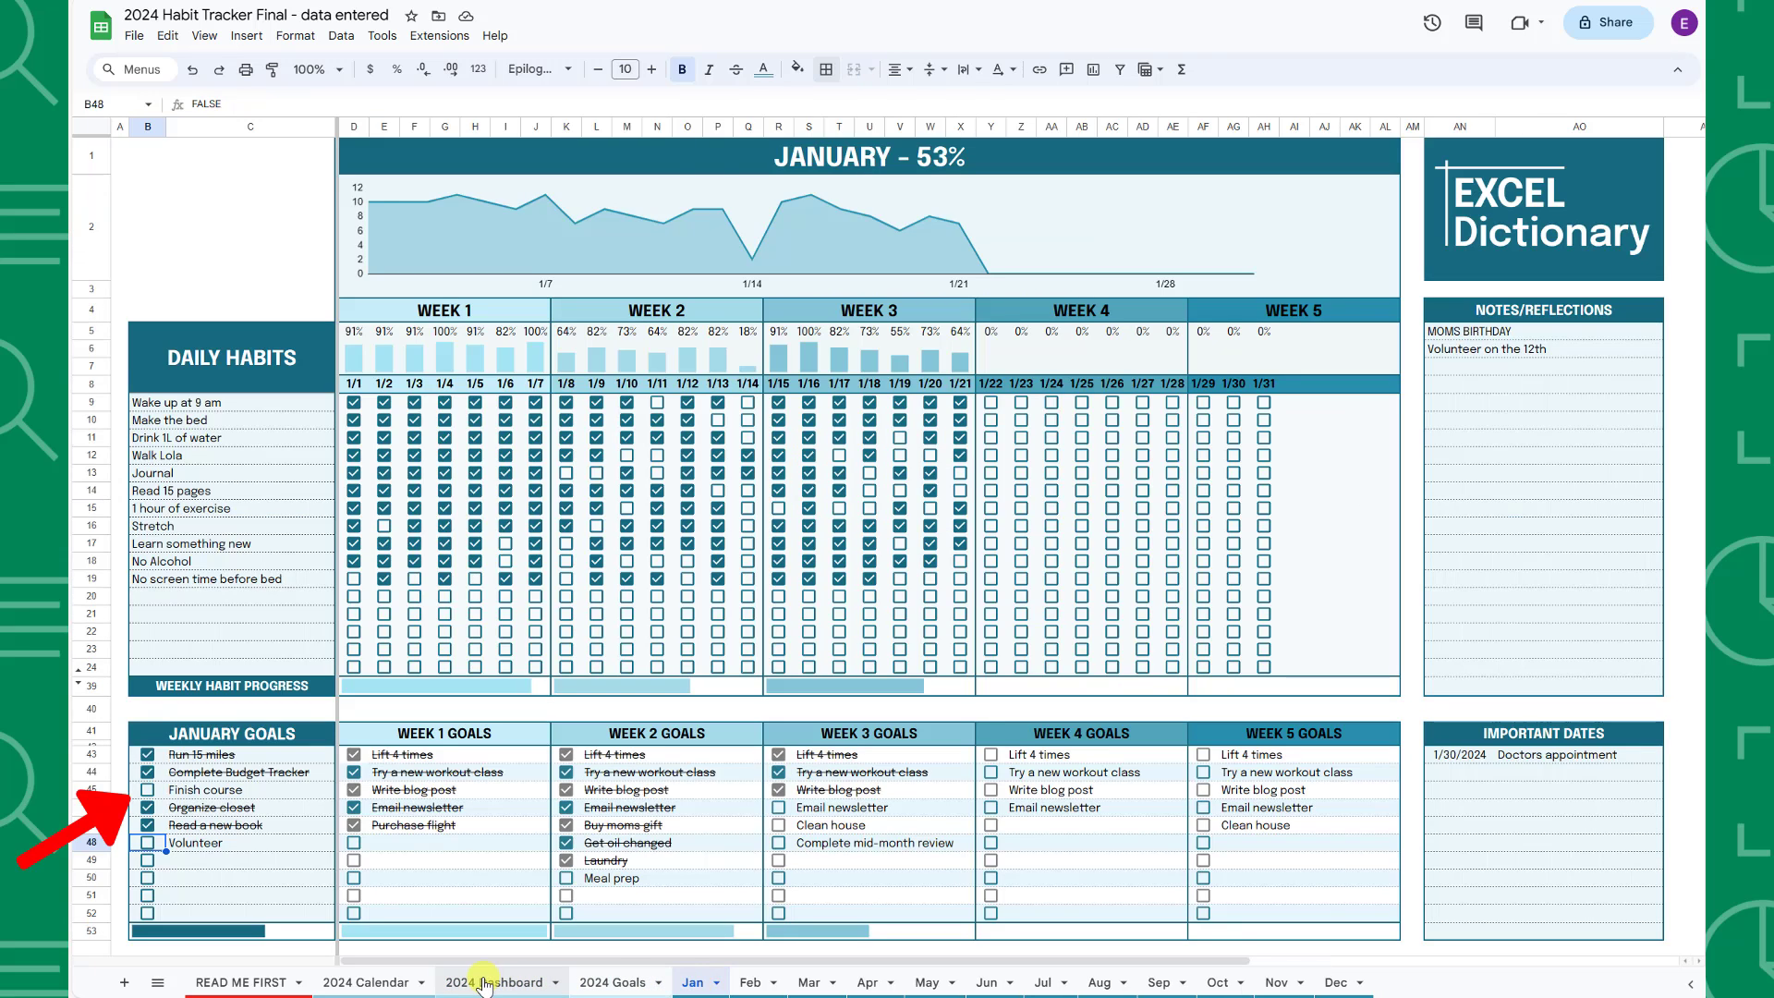
{"action": "left_click", "coordinate": [497, 982]}
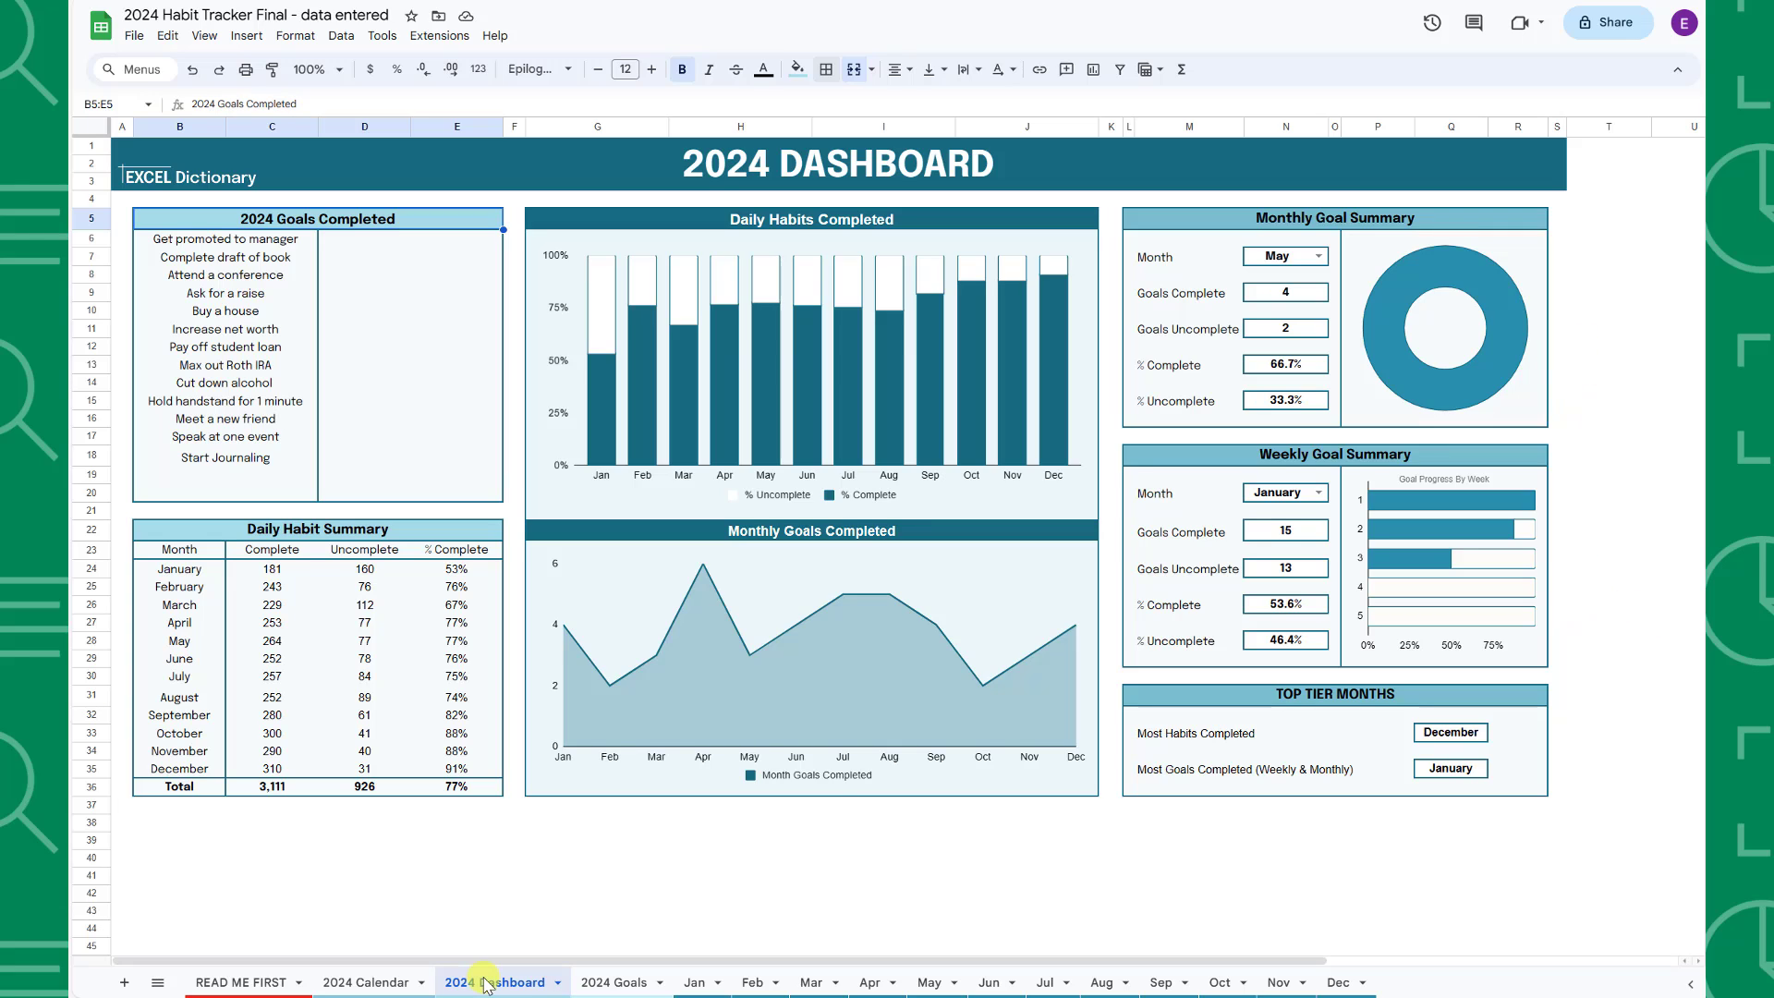
Set both the Monthly and Weekly Goal Summary month dropdowns to February
{"action": "left_click", "coordinate": [1316, 255]}
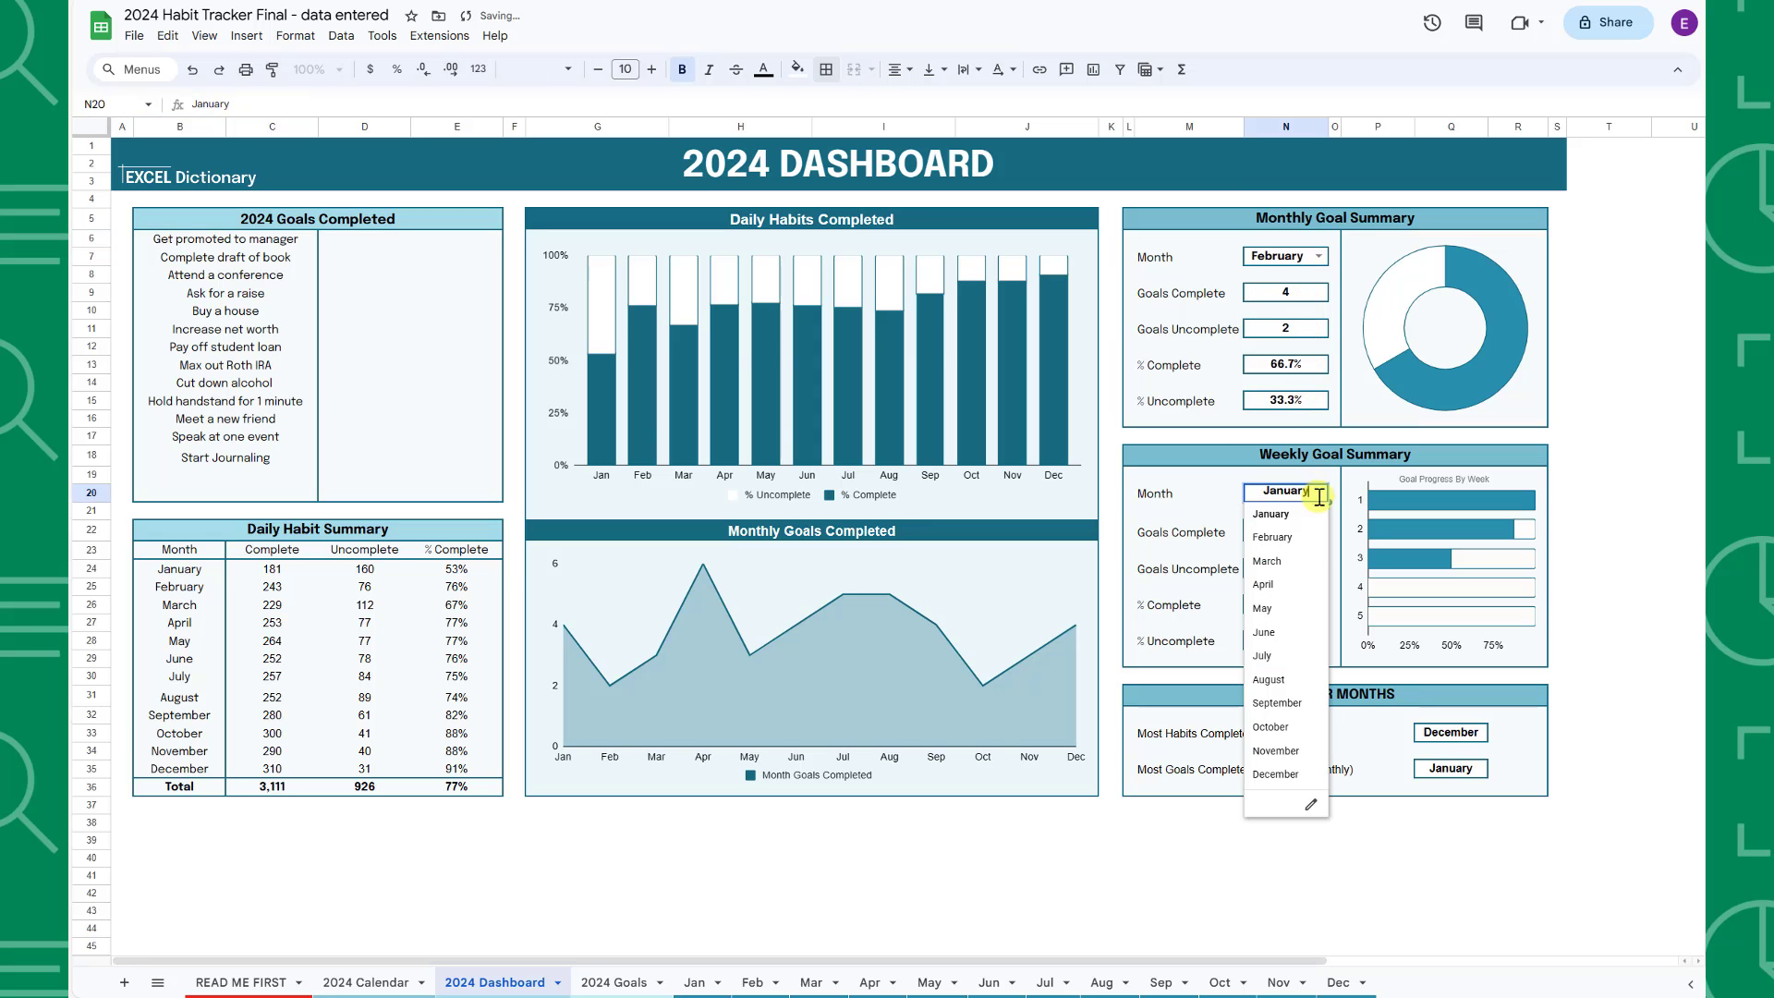
{"action": "left_click", "coordinate": [1272, 536]}
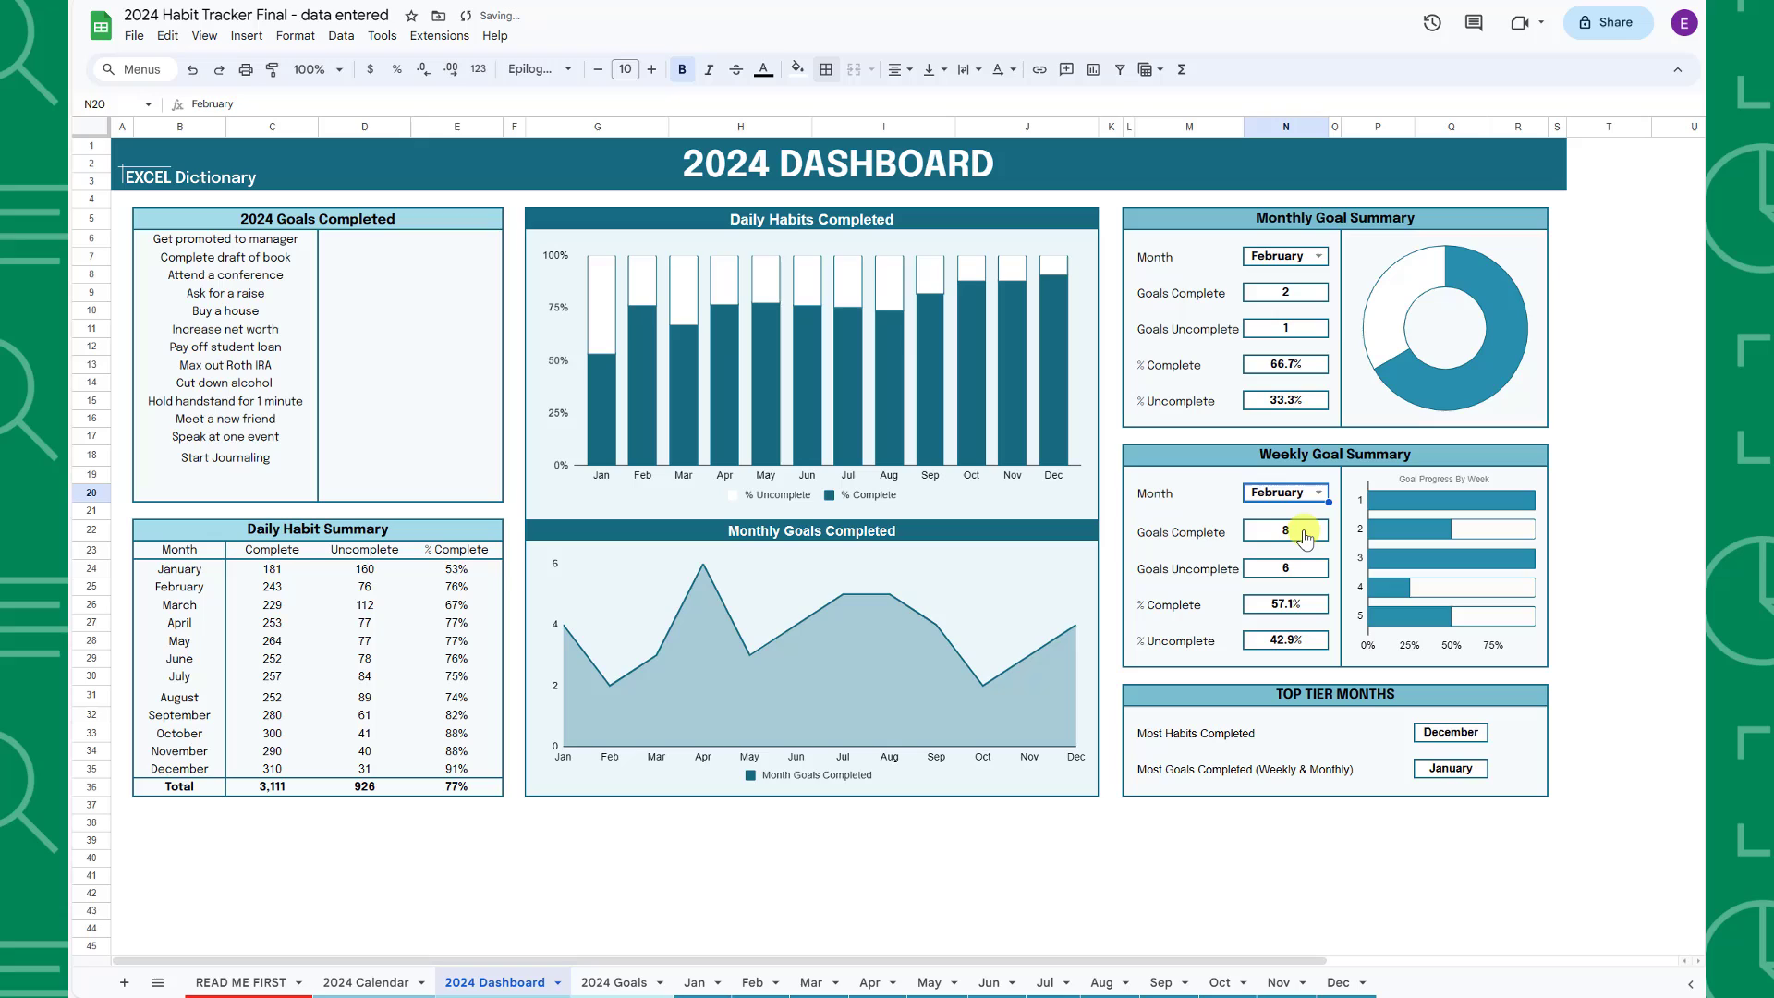